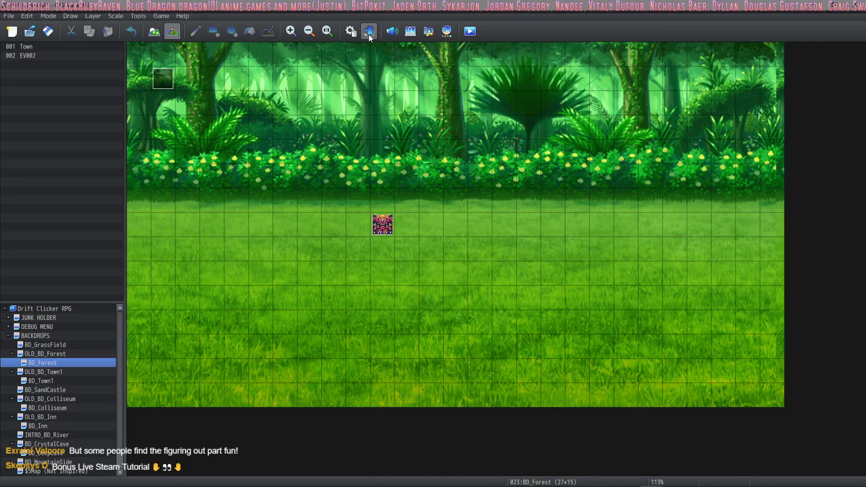
# Step: Browse the VisuMZ CoreEngine and Skills & States Core plugins, peeking at the plugins folder
pyautogui.click(368, 31)
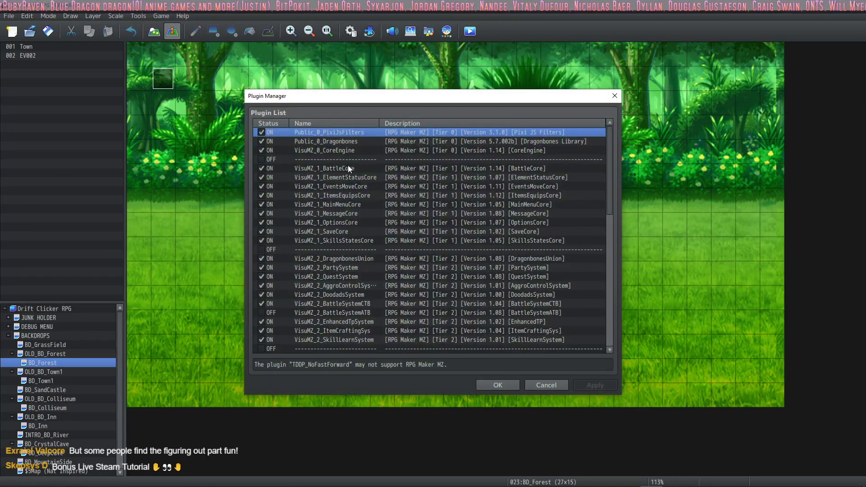
pyautogui.click(325, 151)
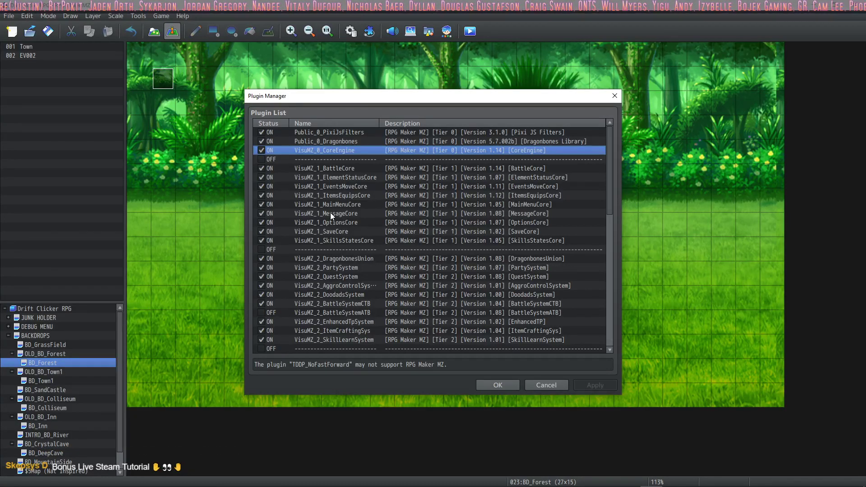
pyautogui.click(334, 241)
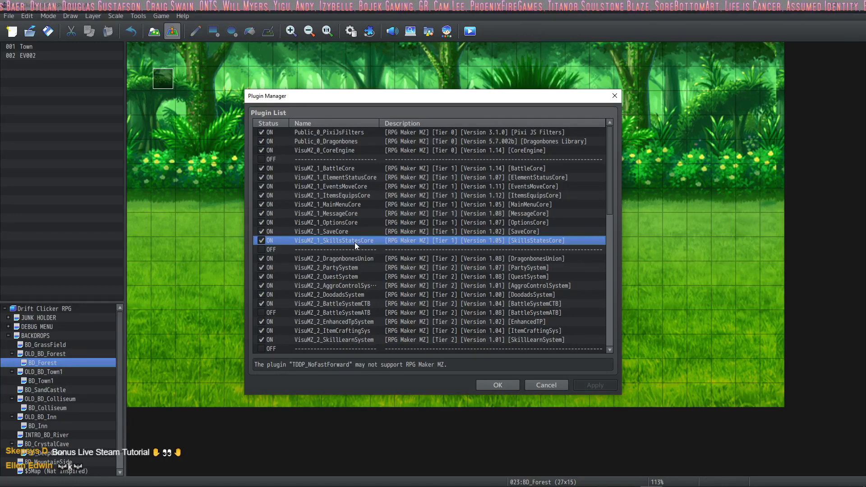
pyautogui.moveTo(409, 219)
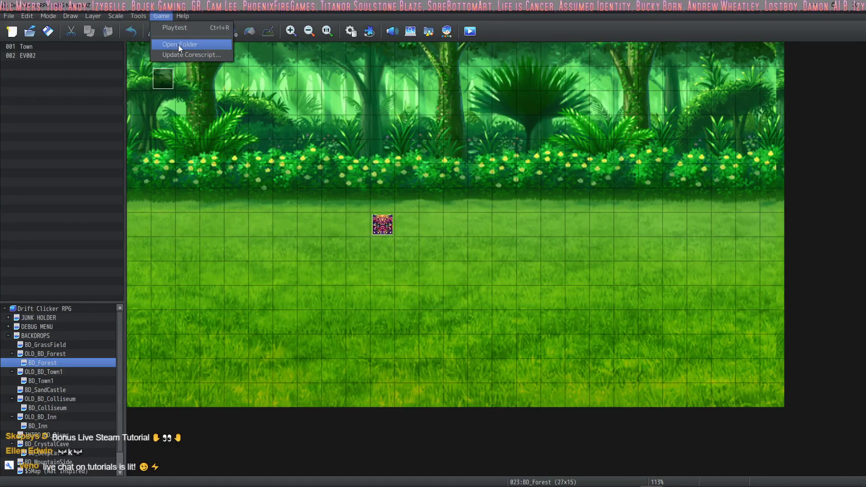
pyautogui.click(179, 44)
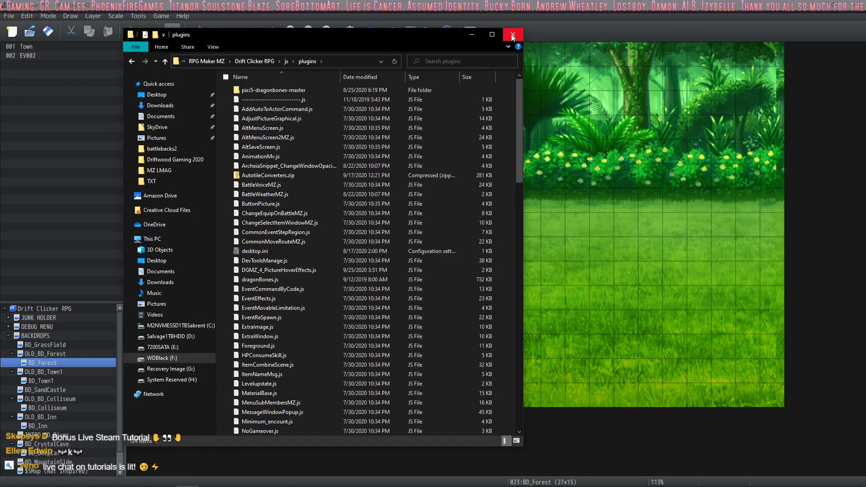
pyautogui.click(511, 34)
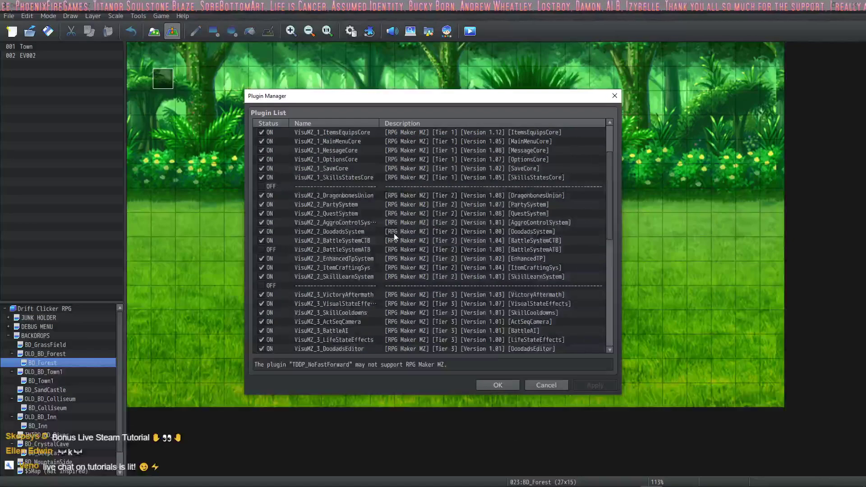
pyautogui.scroll(-3)
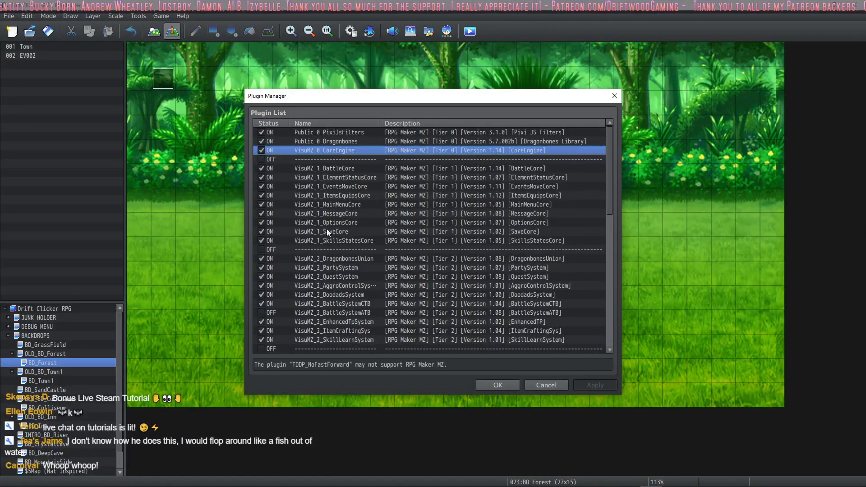
pyautogui.click(334, 240)
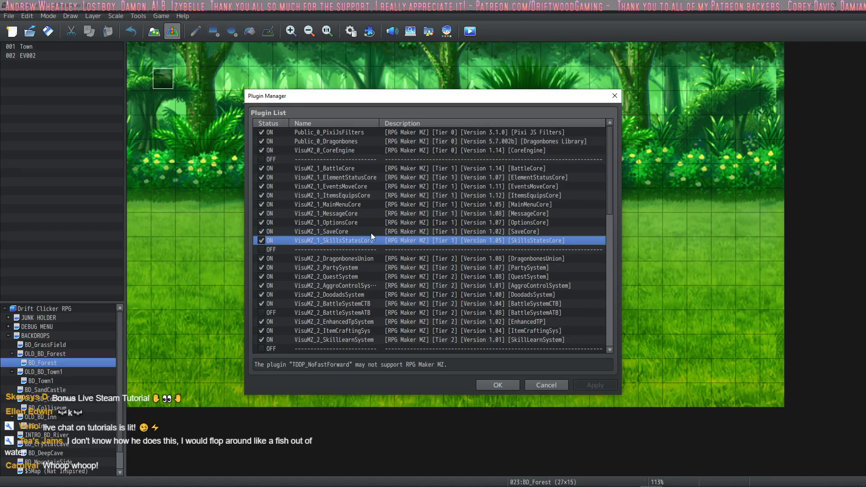
# Step: Copy the Potion skill cost type into empty row 7 of Skills & States Core and confirm
pyautogui.doubleClick(335, 240)
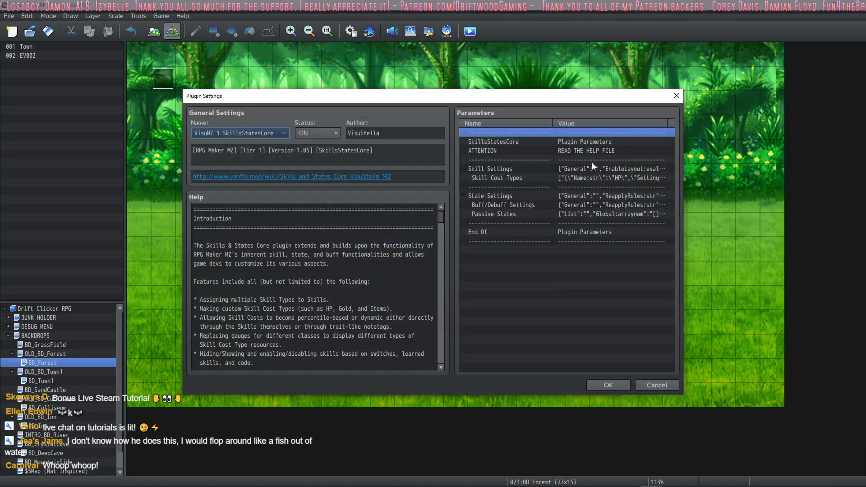
pyautogui.click(496, 177)
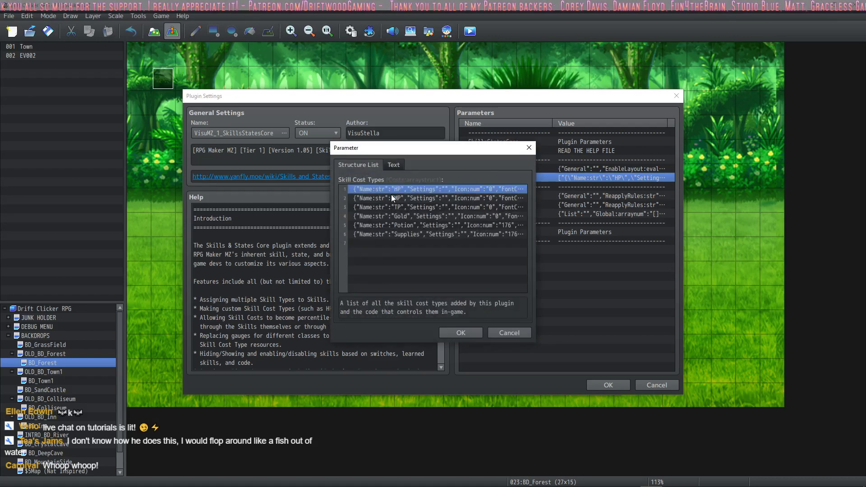
pyautogui.moveTo(405, 200)
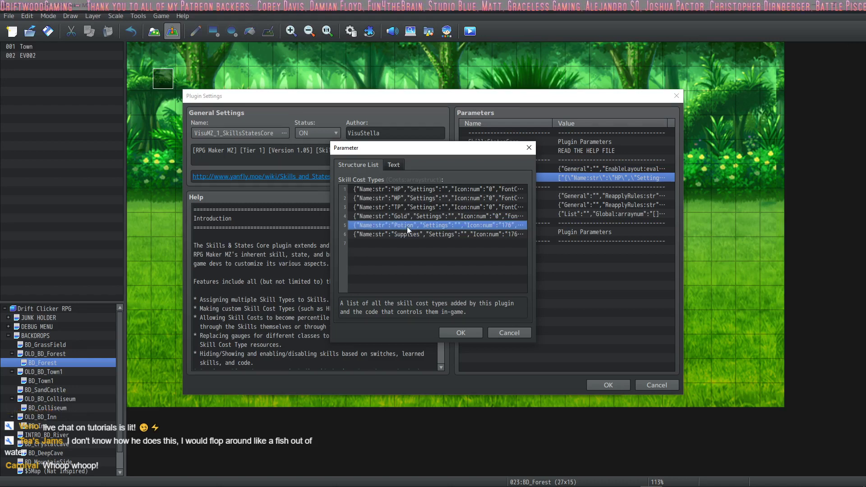
pyautogui.click(436, 244)
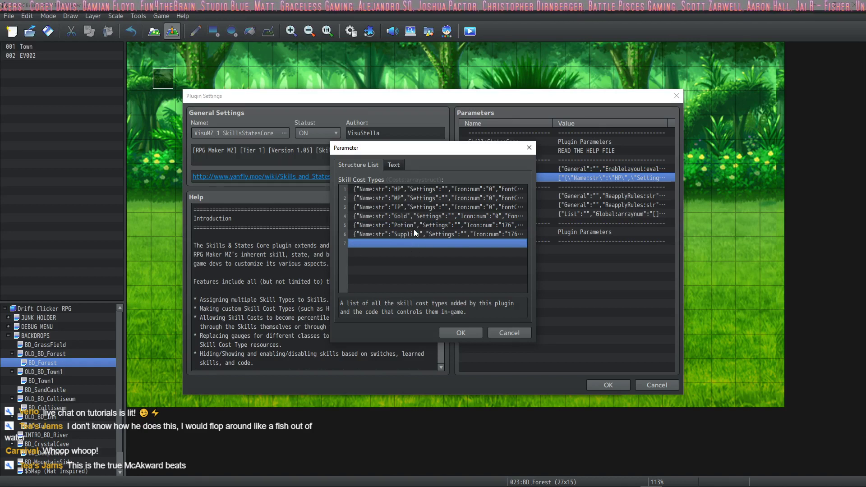
pyautogui.click(416, 226)
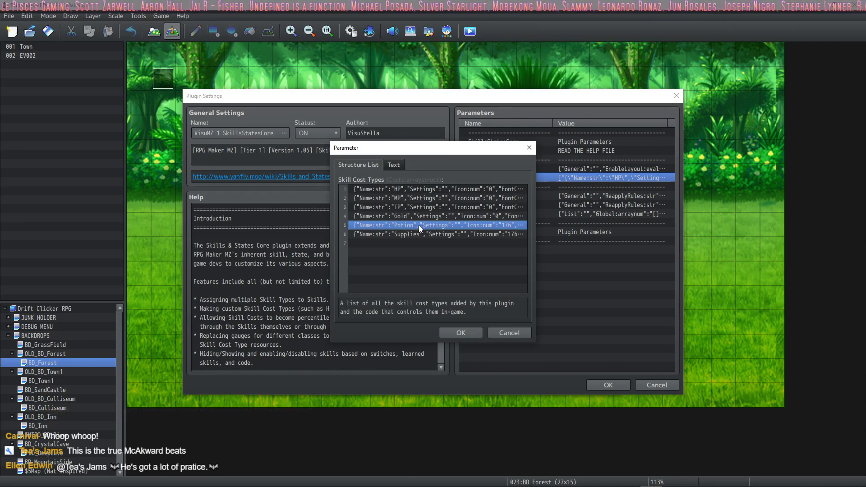
pyautogui.rightClick(408, 225)
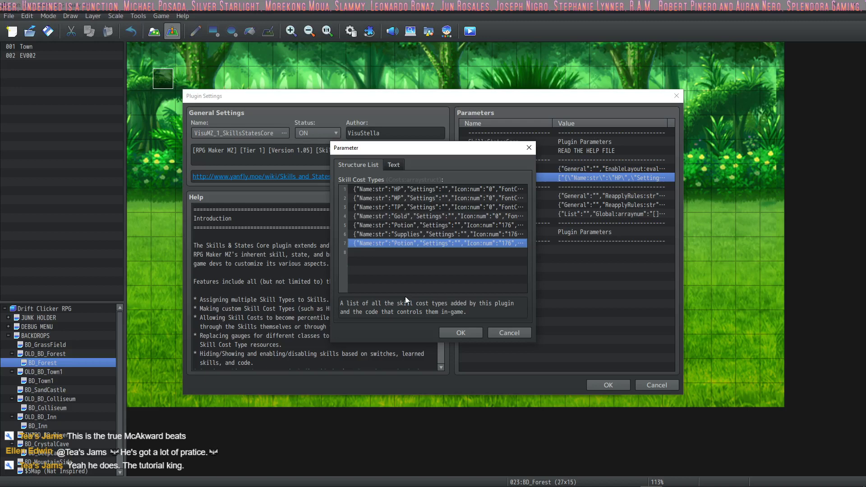
pyautogui.moveTo(439, 293)
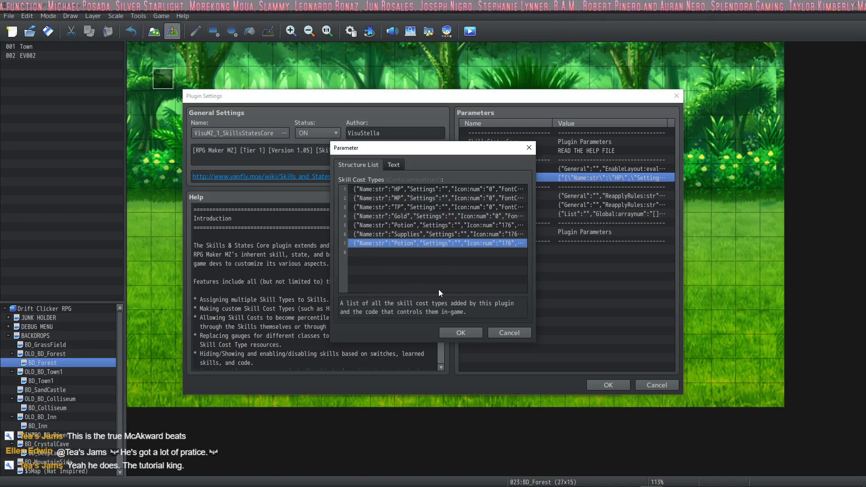
pyautogui.moveTo(431, 258)
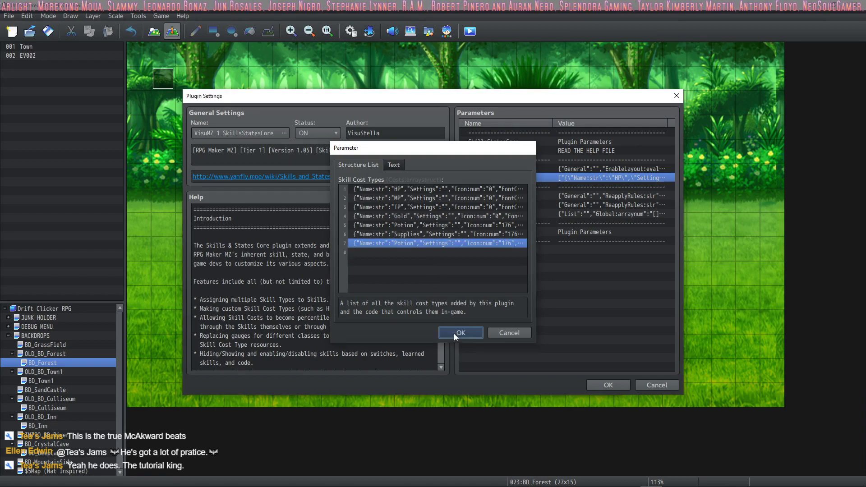
pyautogui.click(460, 333)
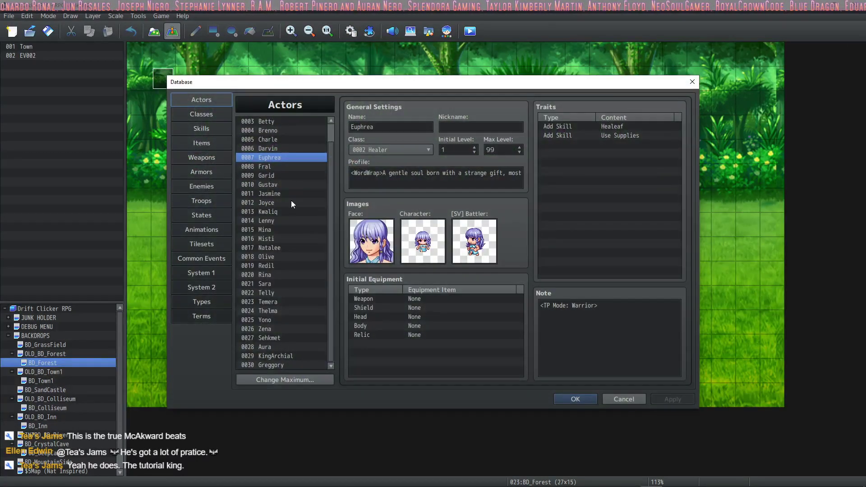
# Step: Name the empty item slot 0020 'Rations'
pyautogui.click(201, 143)
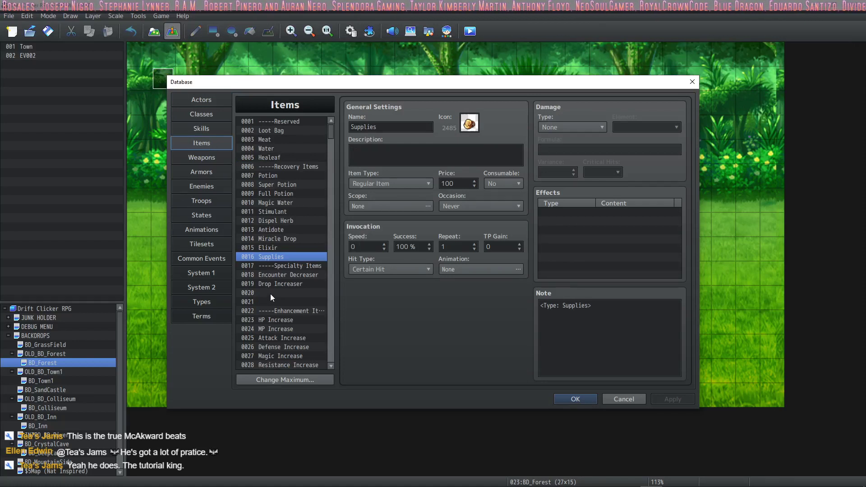
pyautogui.click(270, 293)
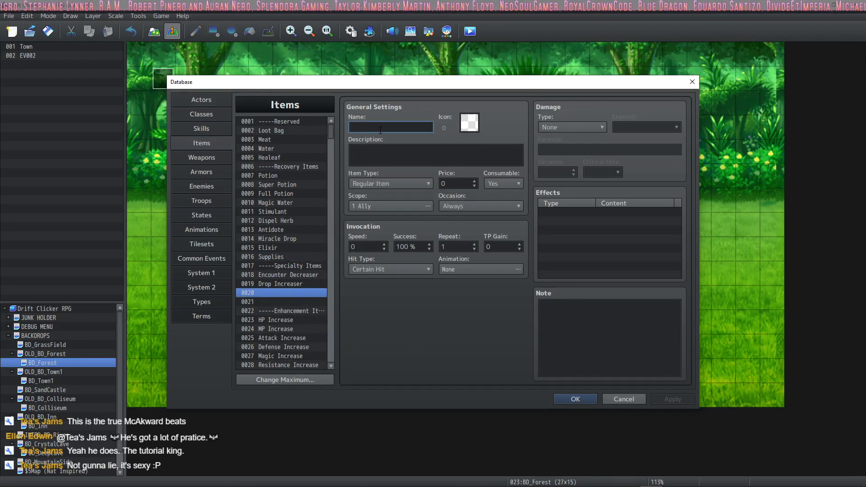
pyautogui.click(271, 257)
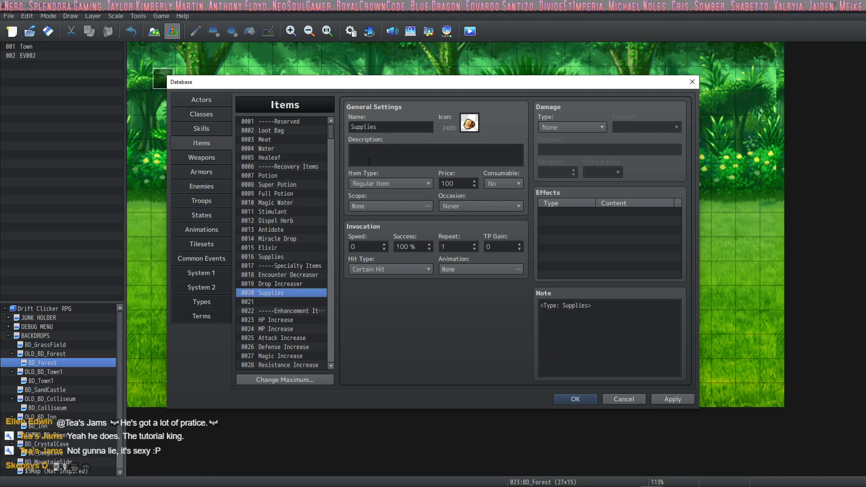
pyautogui.write('Rations')
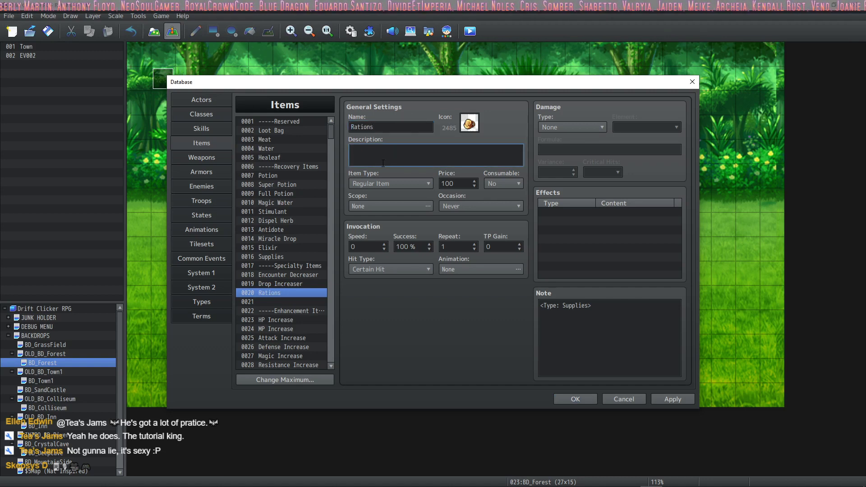
# Step: Give Rations the description 'Use this with a skill to use your skills.' and make it non-consumable
pyautogui.write('Use')
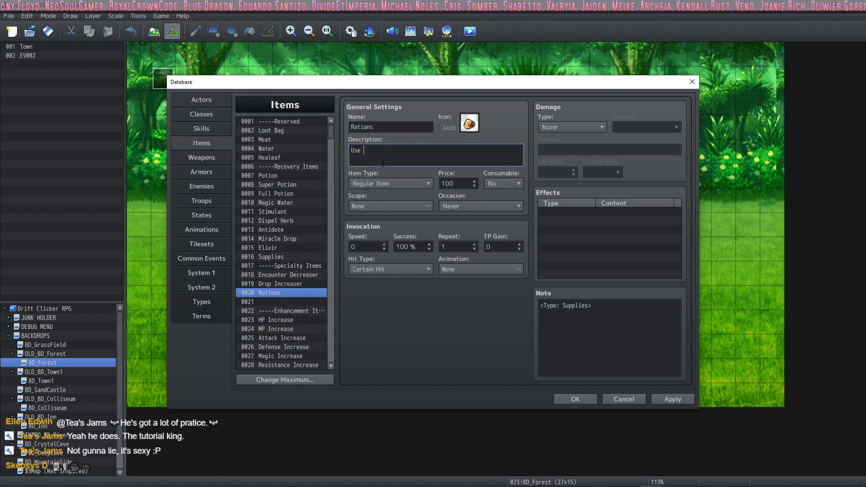
pyautogui.write('this with a skill to')
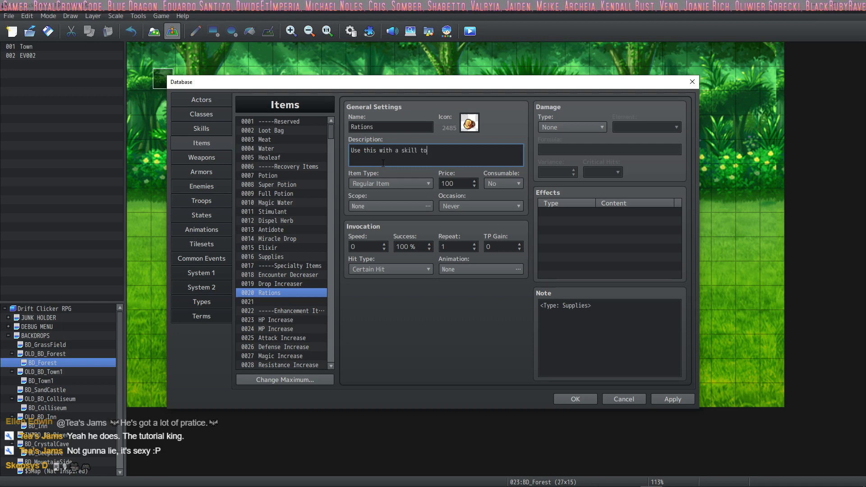
pyautogui.write('use your skills.')
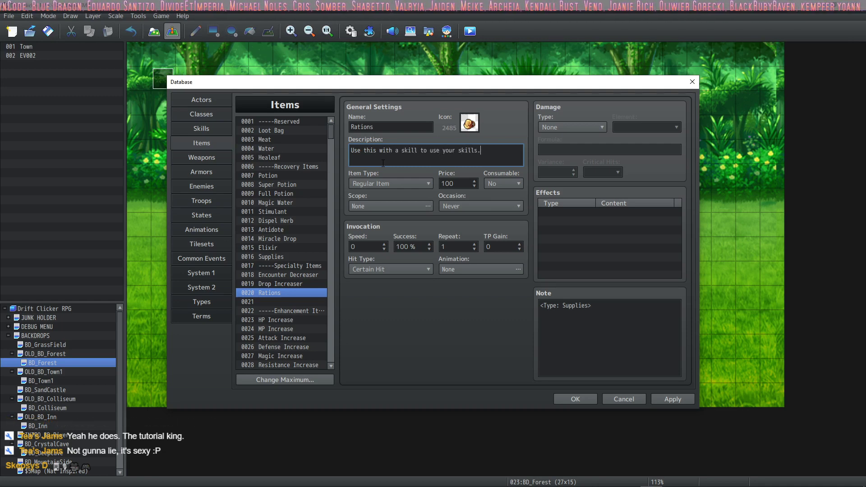
pyautogui.click(501, 183)
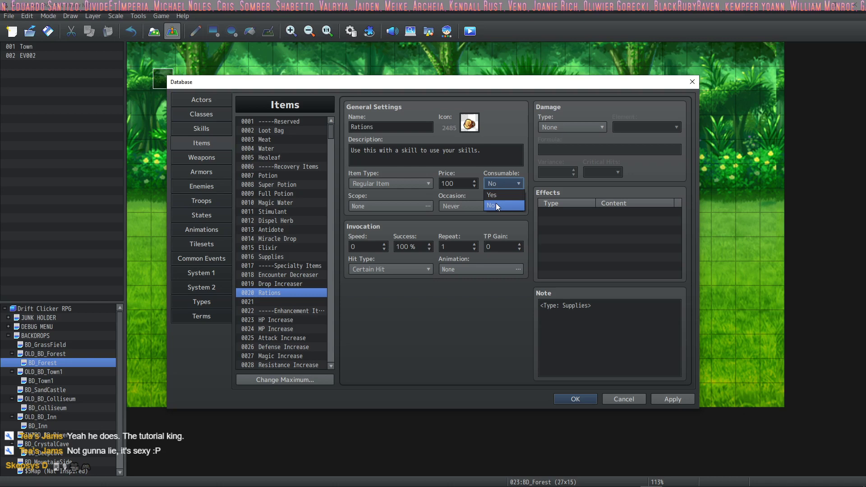
pyautogui.click(491, 205)
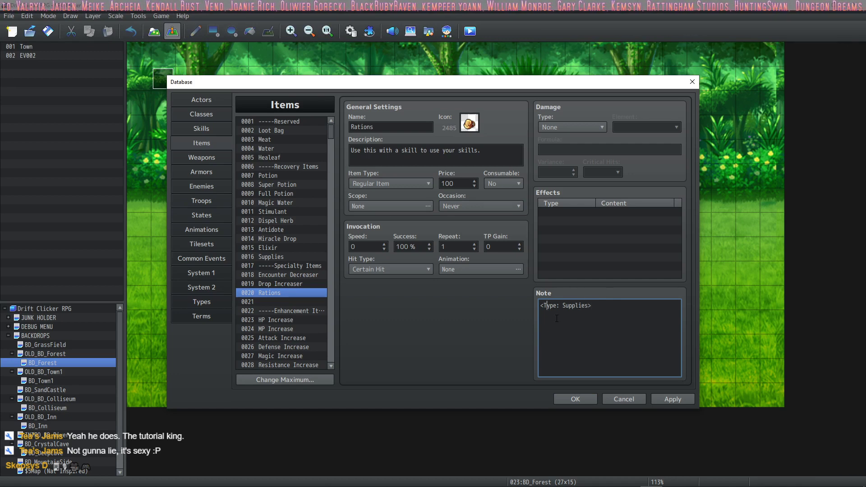
pyautogui.doubleClick(574, 306)
pyautogui.write('Ration')
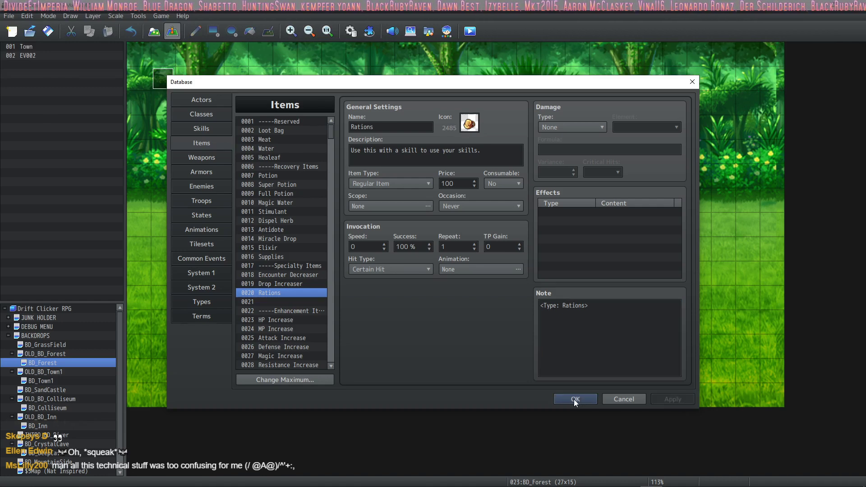
# Step: Create skill 'Eat food' in slot 0009, keeping Focus as its skill type
pyautogui.click(201, 128)
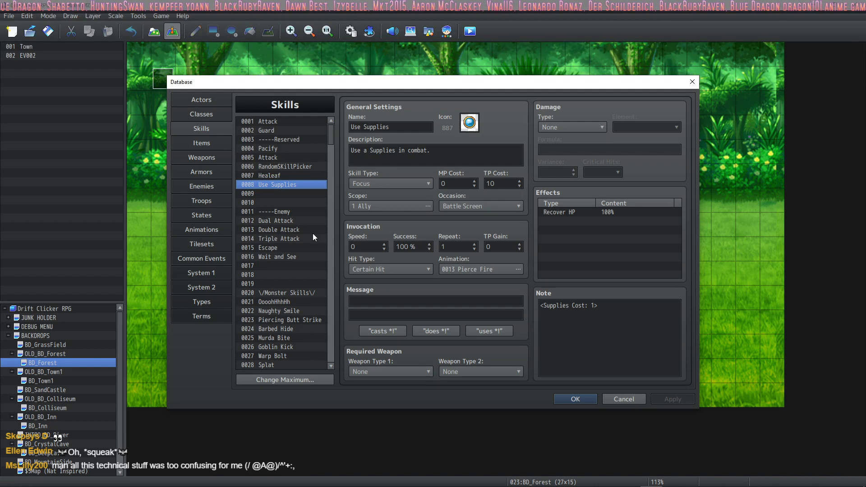
pyautogui.moveTo(261, 197)
pyautogui.write('Heal')
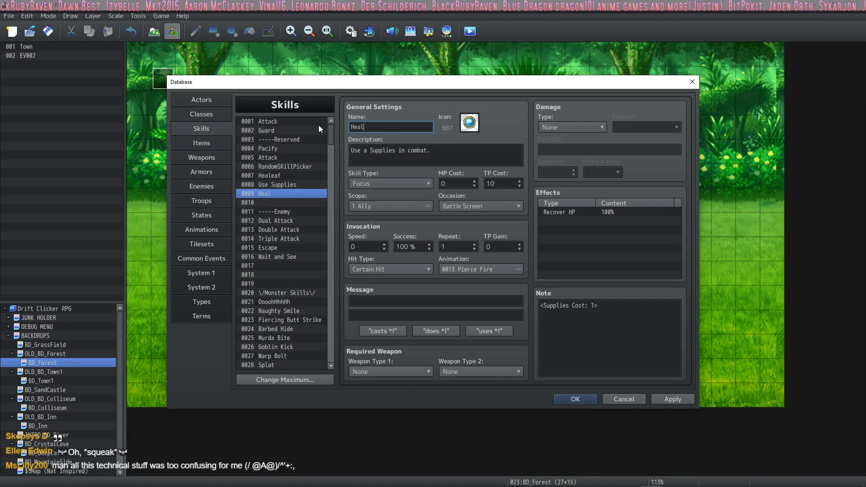
pyautogui.write('Eat food')
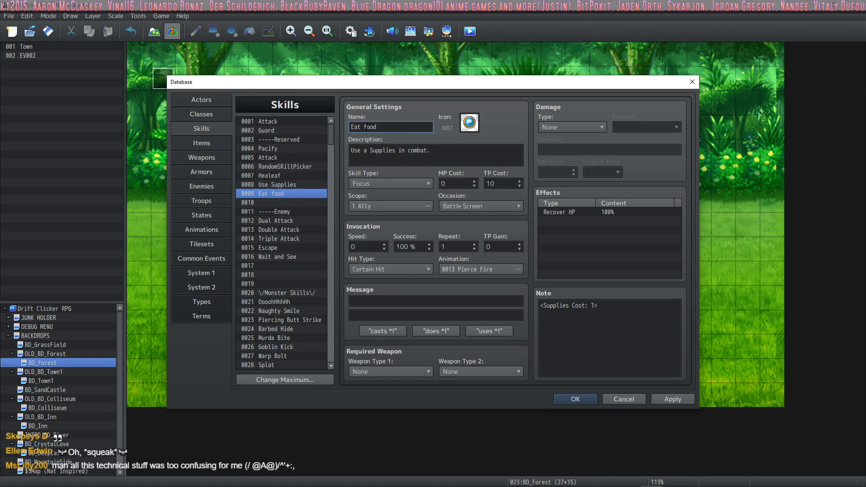
pyautogui.moveTo(421, 173)
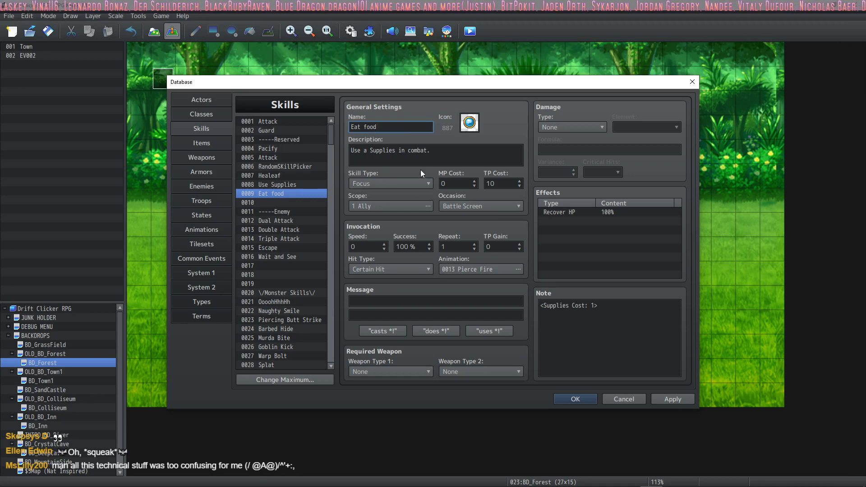
pyautogui.moveTo(380, 146)
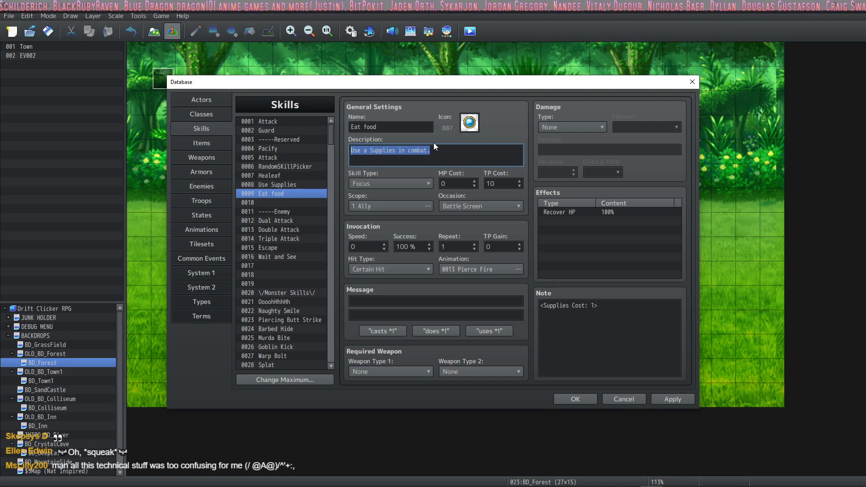
pyautogui.click(454, 183)
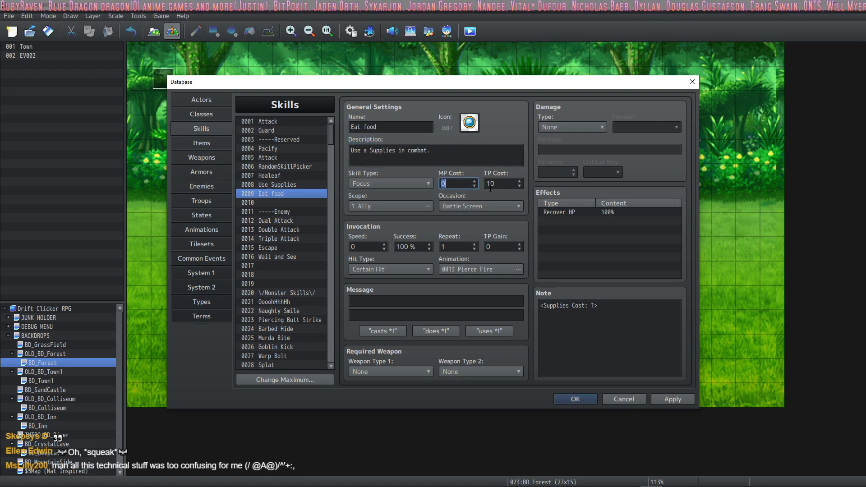
pyautogui.click(500, 182)
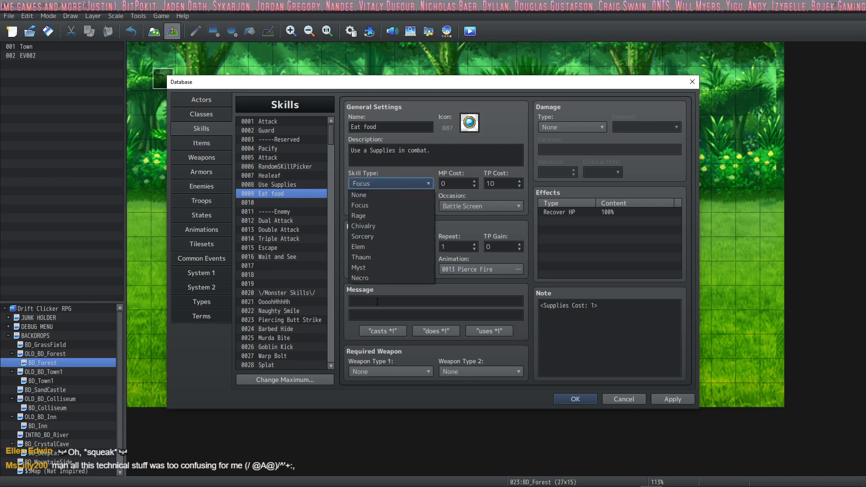
pyautogui.click(359, 204)
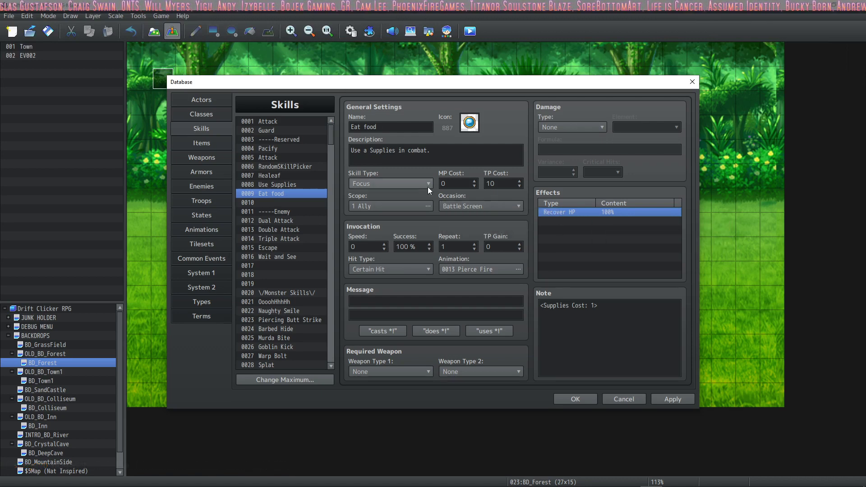
pyautogui.click(499, 183)
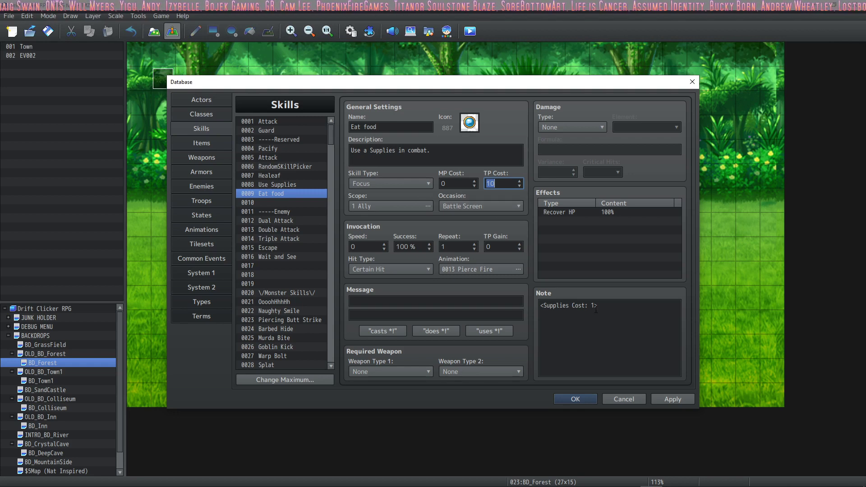
# Step: Change Eat food's note to <Rations Cost: 1>, add the 'uses *!' message, and apply
pyautogui.doubleClick(555, 305)
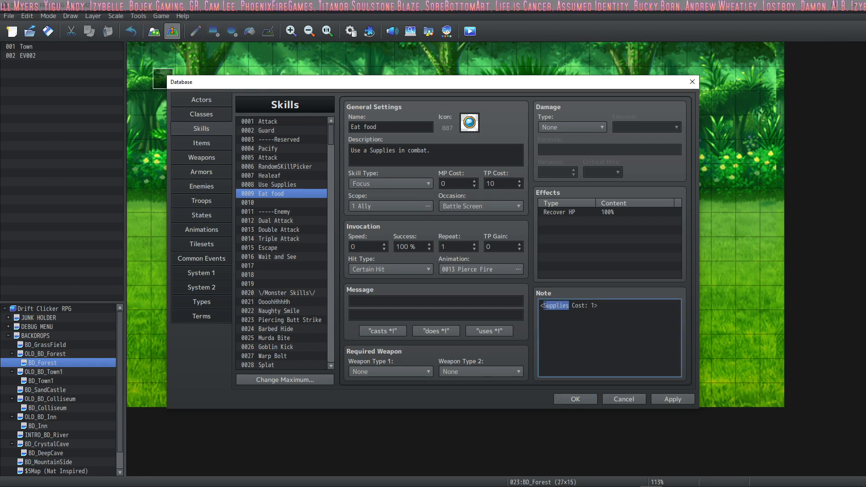
pyautogui.write('Ration')
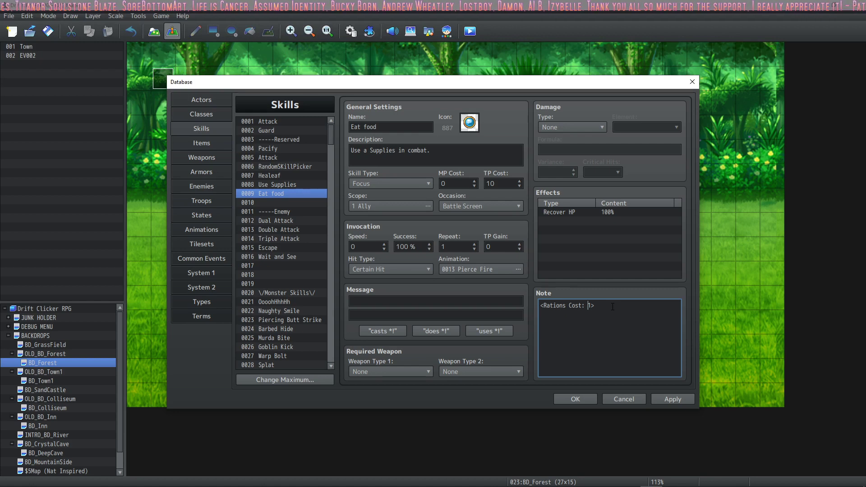
pyautogui.click(488, 331)
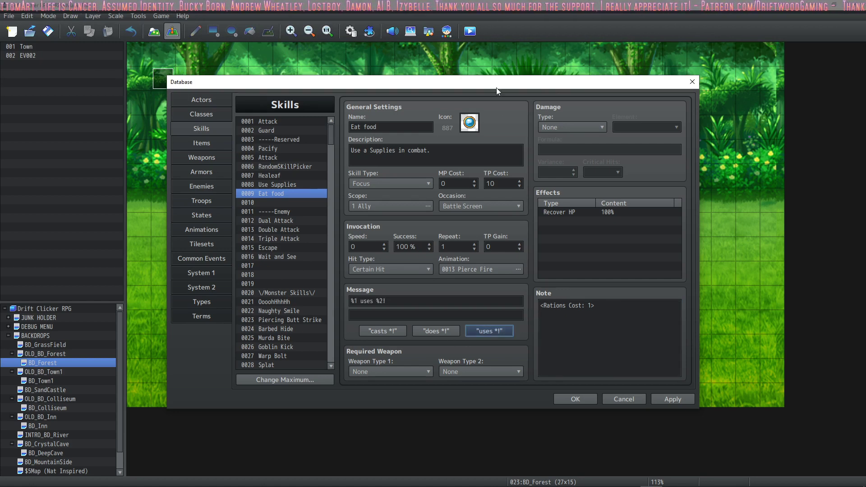
pyautogui.click(672, 398)
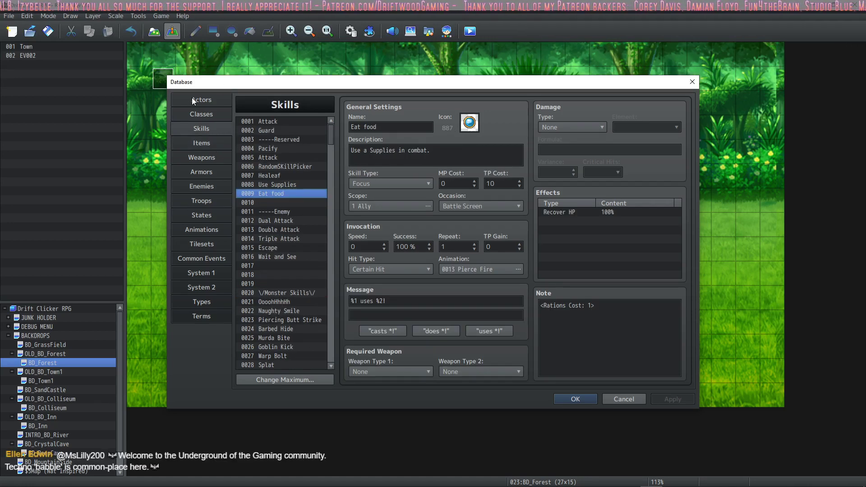
pyautogui.click(201, 99)
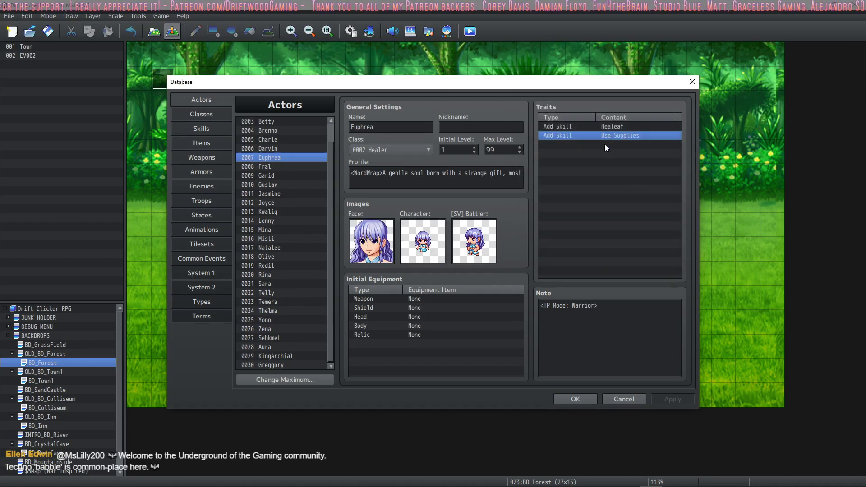
# Step: Add an Eat food skill trait to Euphrea, apply, review Skills and Items, then close
pyautogui.doubleClick(610, 135)
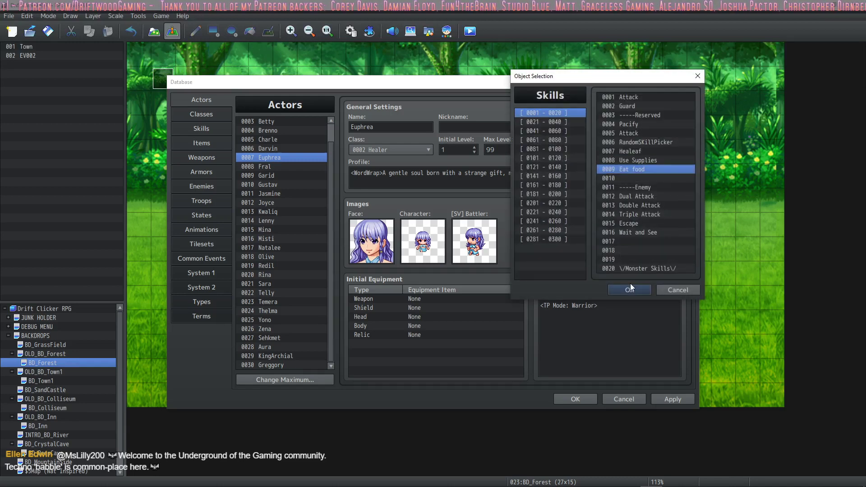
pyautogui.click(628, 290)
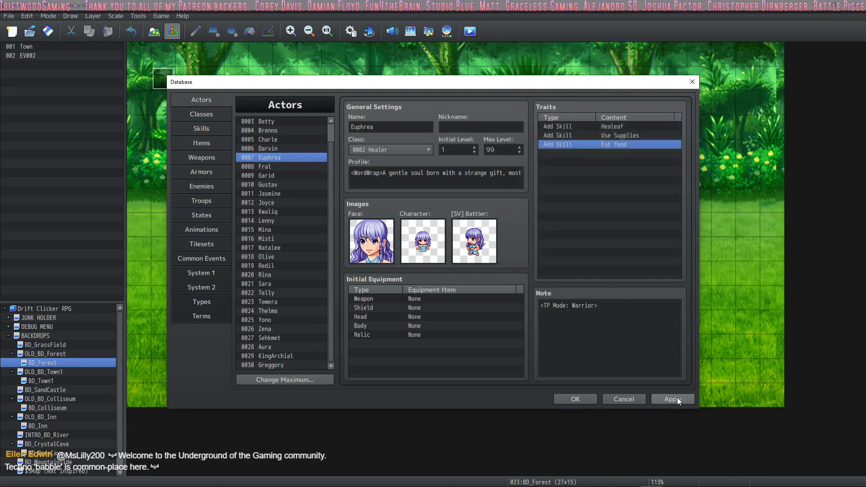
pyautogui.click(672, 398)
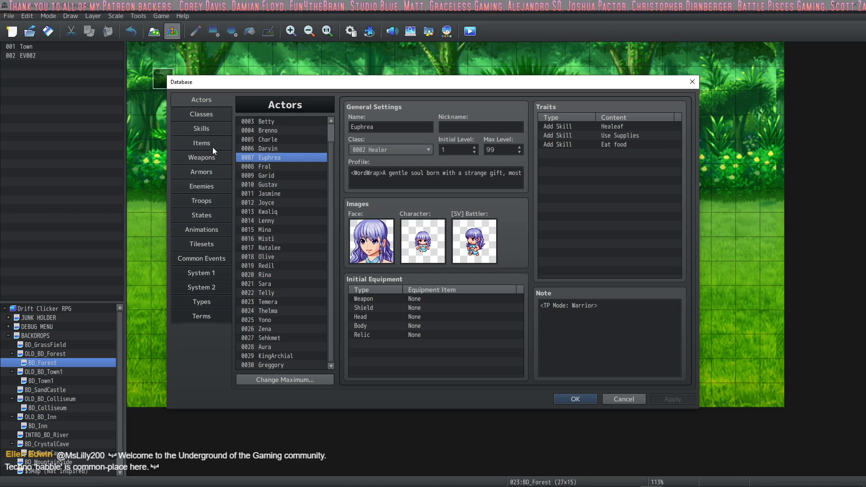
pyautogui.click(201, 128)
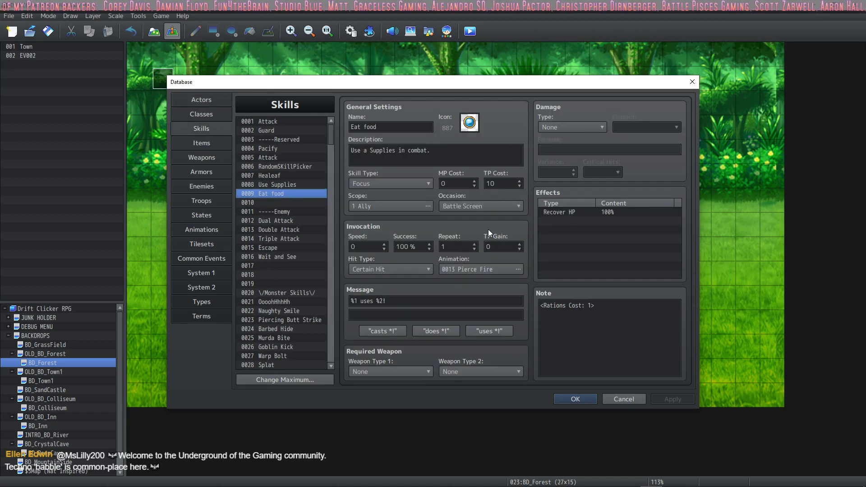
pyautogui.click(202, 143)
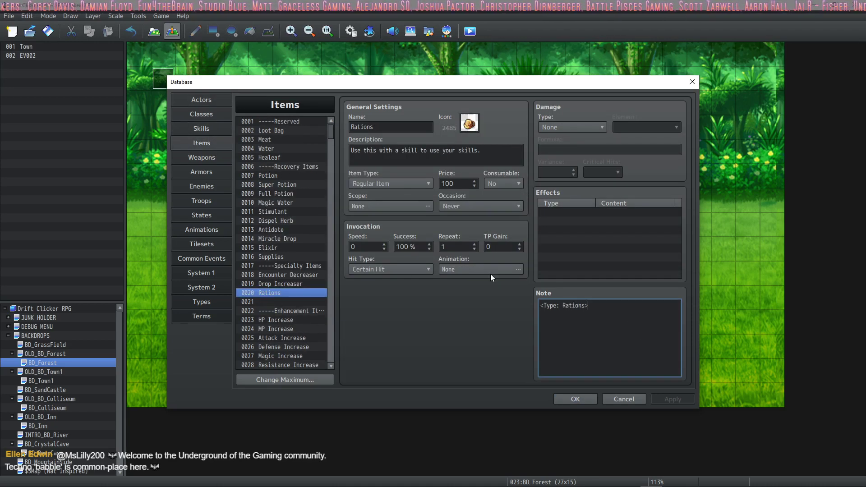
pyautogui.click(201, 100)
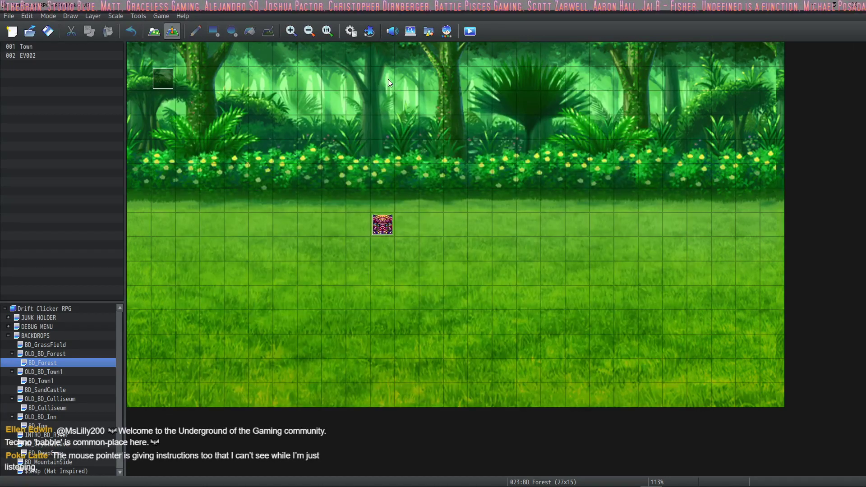
pyautogui.click(369, 32)
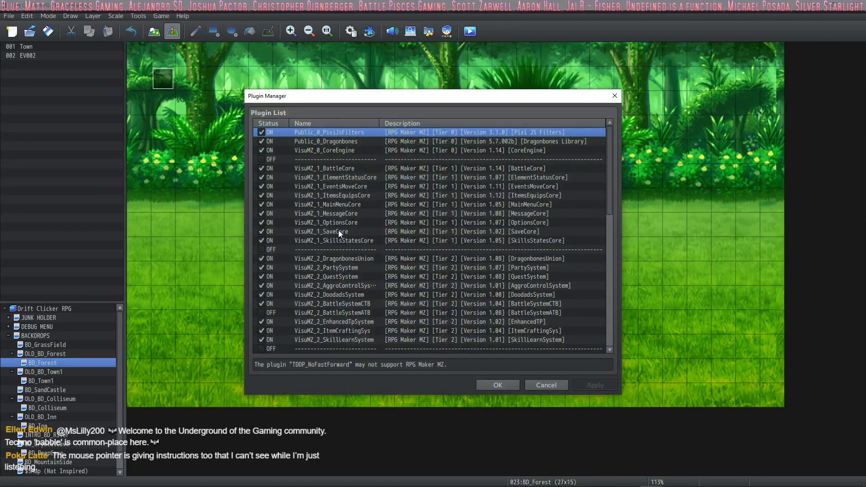
pyautogui.doubleClick(334, 241)
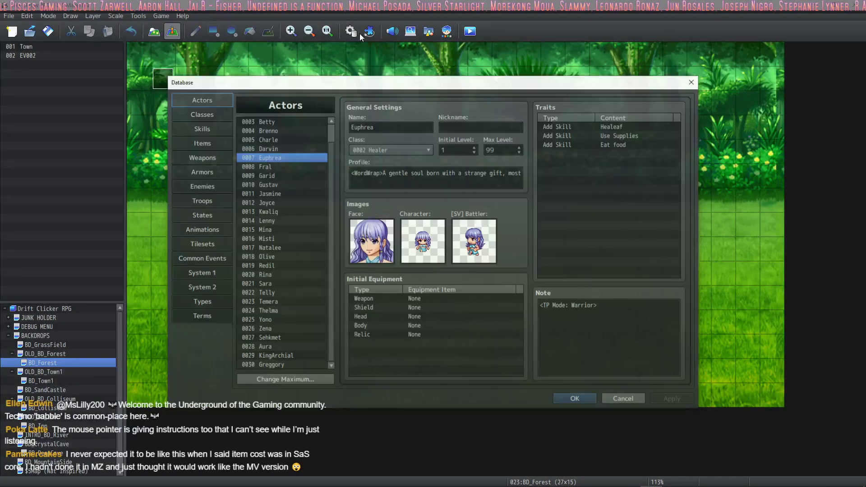
pyautogui.click(202, 143)
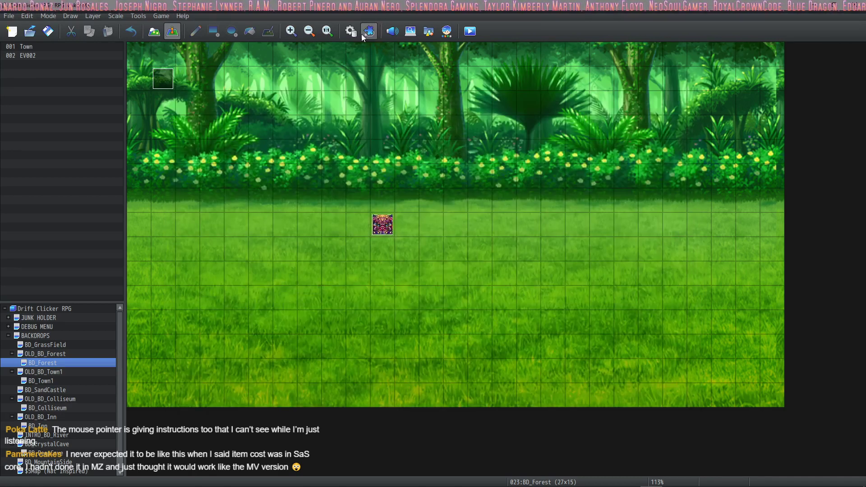
# Step: Open the seventh skill cost type, Rations, and review its icon, font size and cost calculation
pyautogui.click(369, 31)
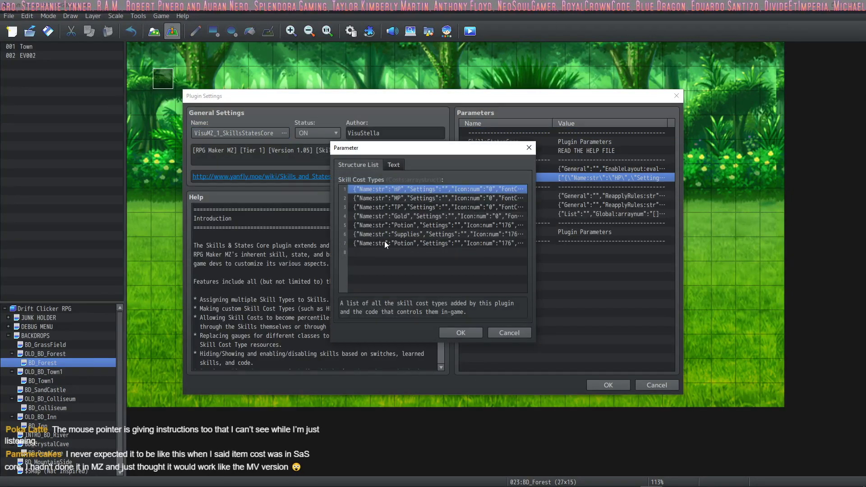
pyautogui.click(438, 224)
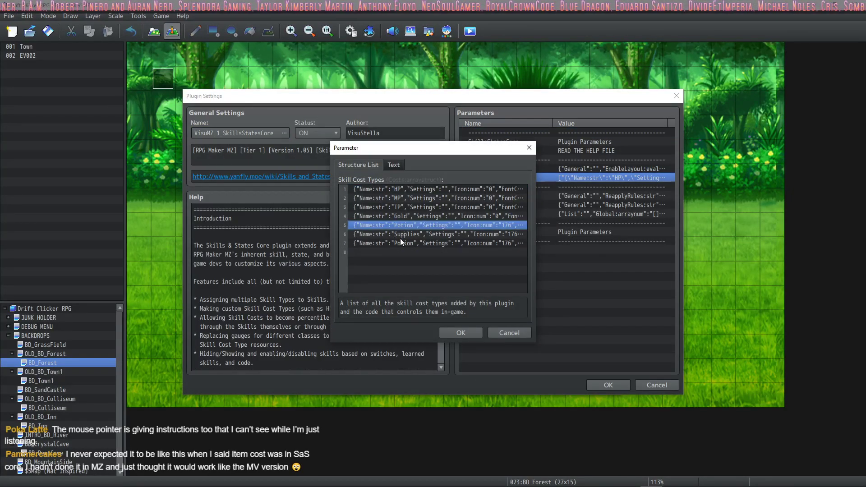
pyautogui.click(436, 243)
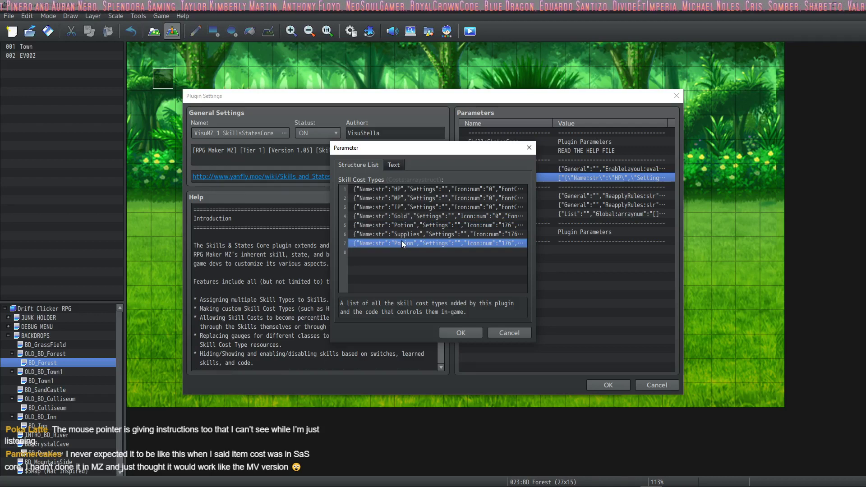
pyautogui.moveTo(412, 249)
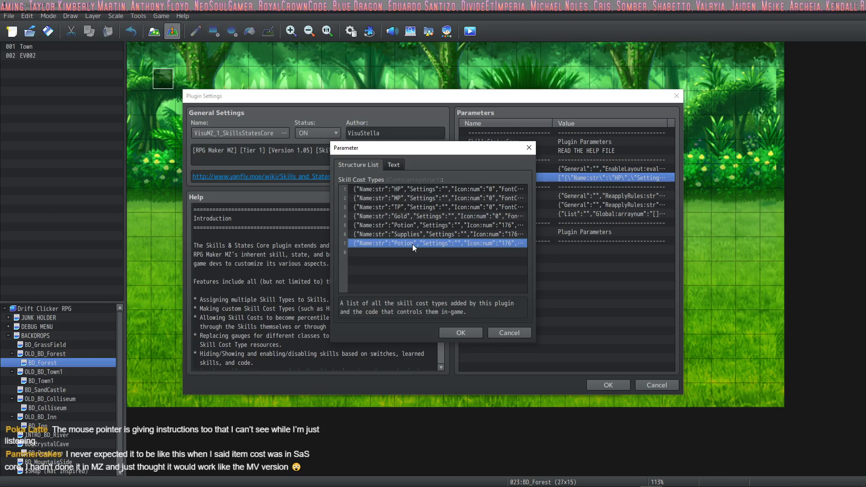
pyautogui.click(351, 165)
pyautogui.write('Rations')
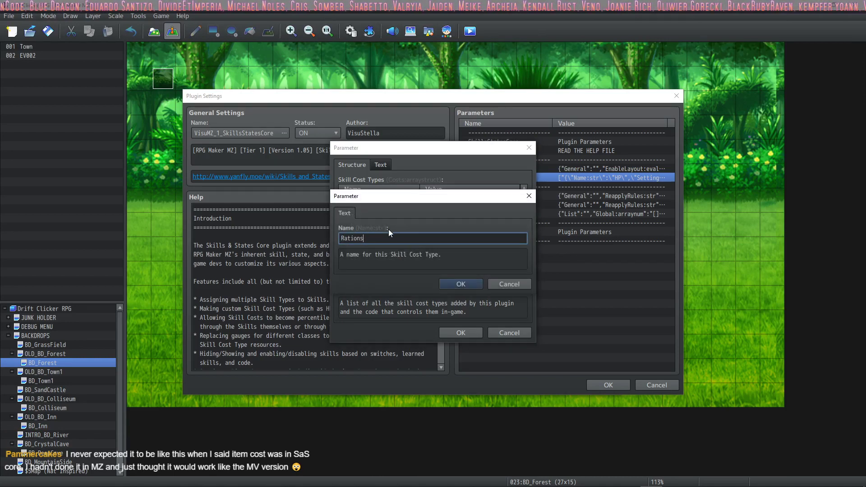
pyautogui.click(460, 284)
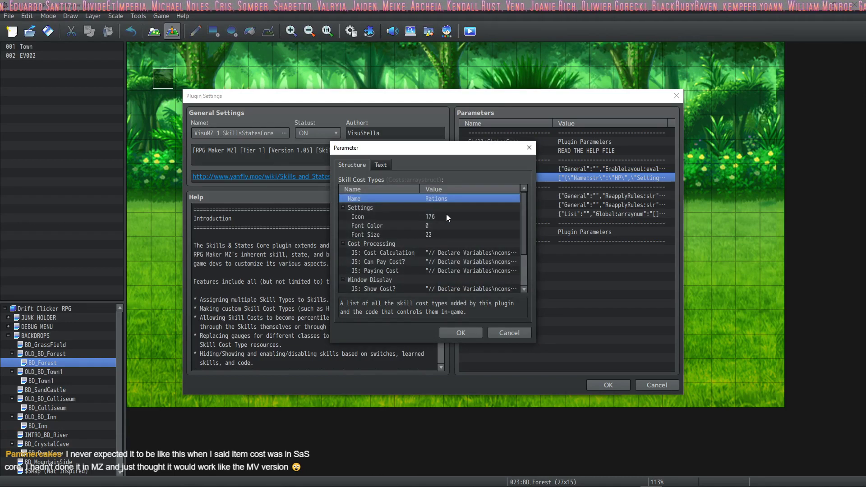
pyautogui.click(365, 235)
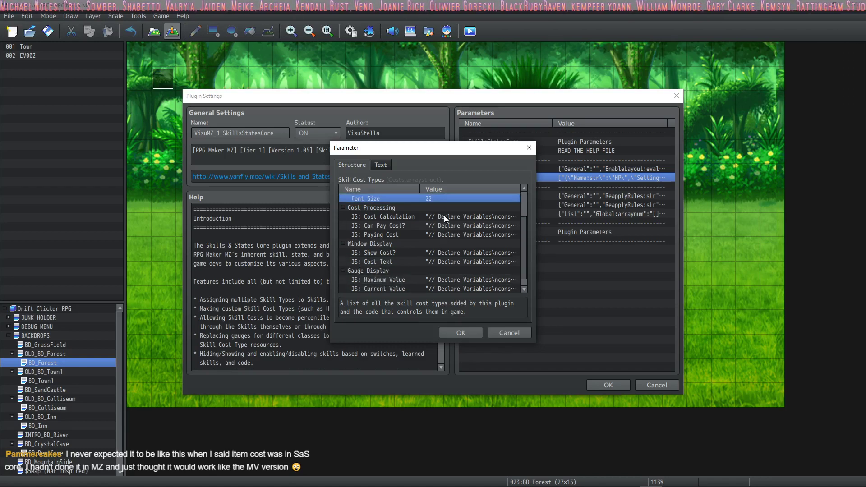
pyautogui.click(384, 216)
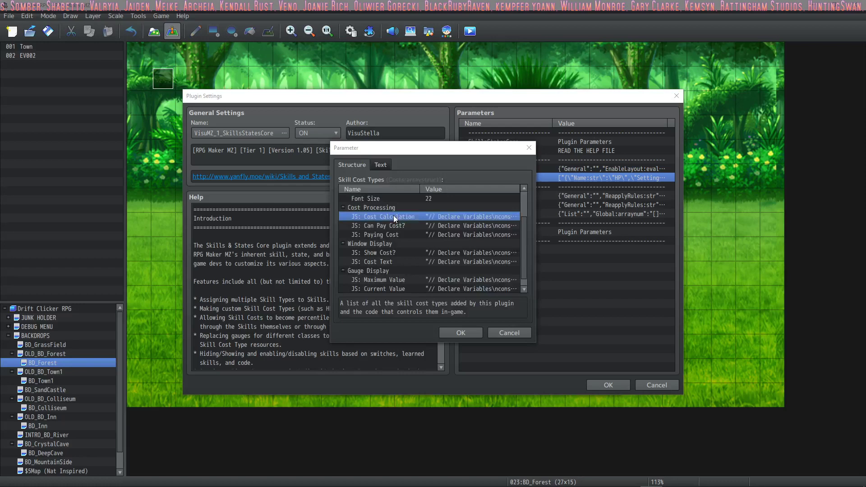
# Step: Change the cost calculation notetags to RATIONS COST and JS RATIONS COST
pyautogui.doubleClick(384, 216)
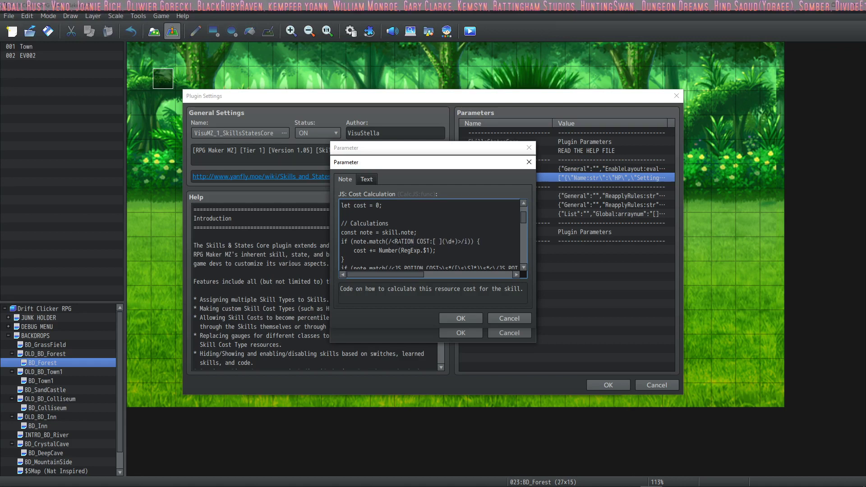
pyautogui.write('S')
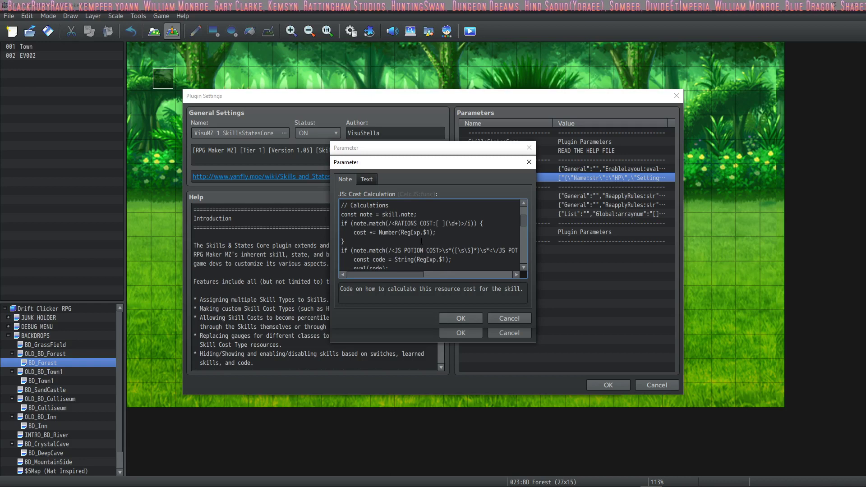
pyautogui.doubleClick(413, 250)
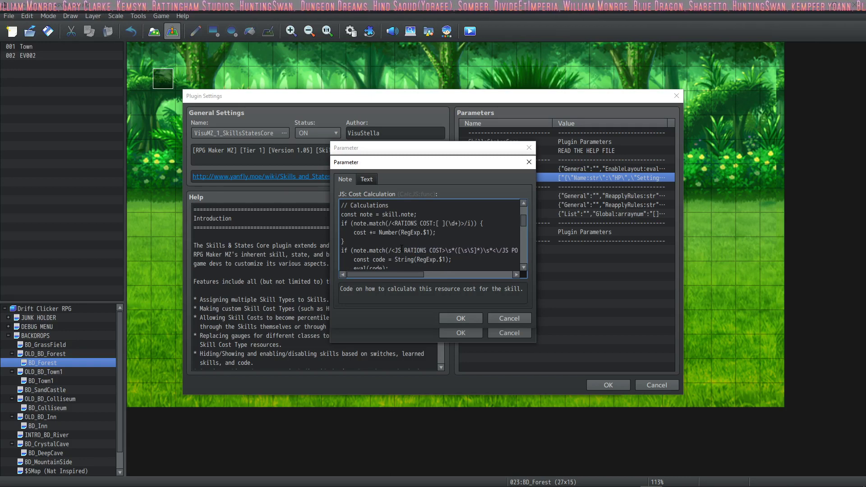
pyautogui.hscroll(3)
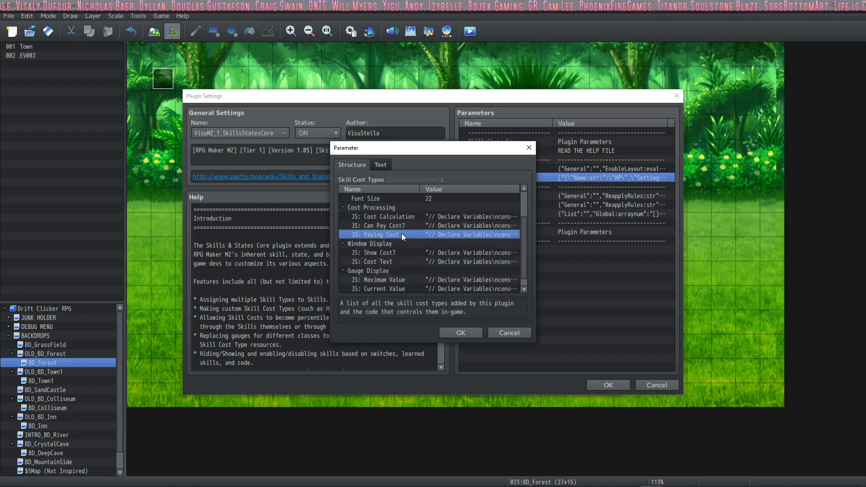
# Step: Review the Rations cost type's JS: Paying Cost code
pyautogui.doubleClick(377, 234)
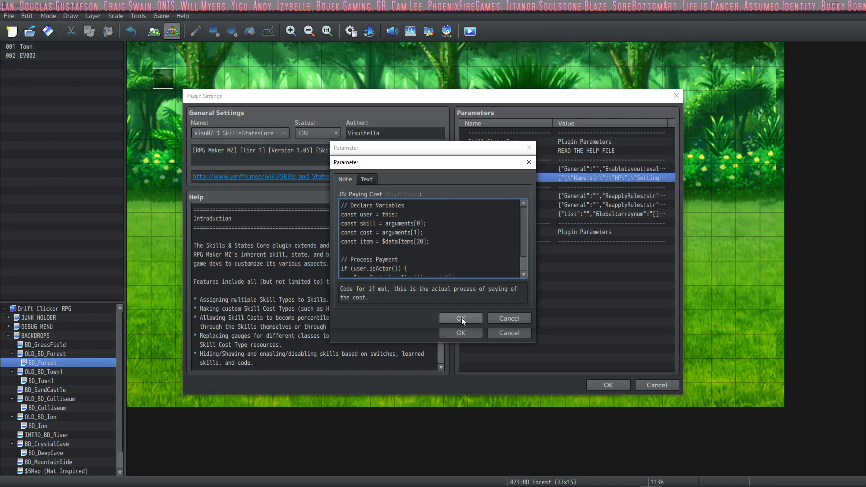
pyautogui.click(460, 318)
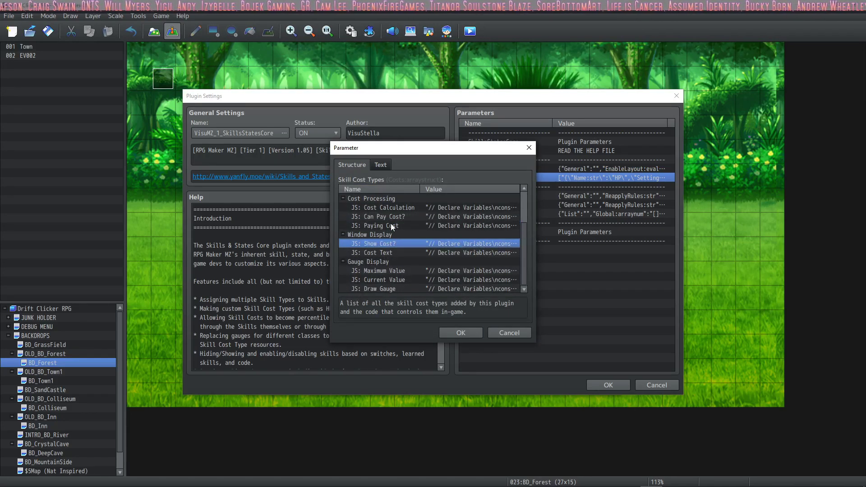
pyautogui.doubleClick(380, 225)
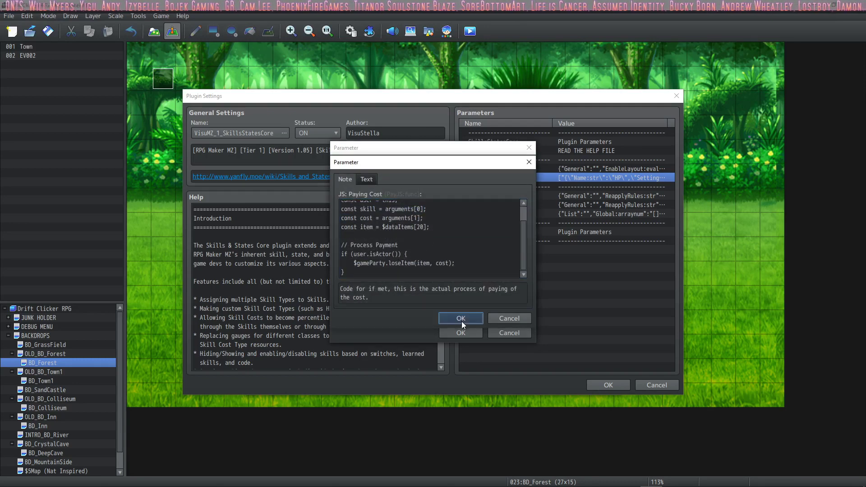
pyautogui.click(460, 318)
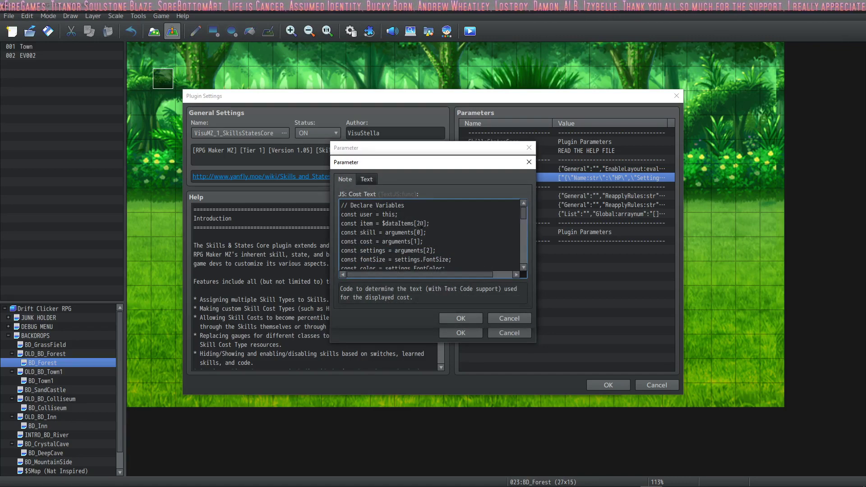
# Step: Change JS: Maximum Value to $dataItems[20] and confirm all plugin dialogs
pyautogui.scroll(-3)
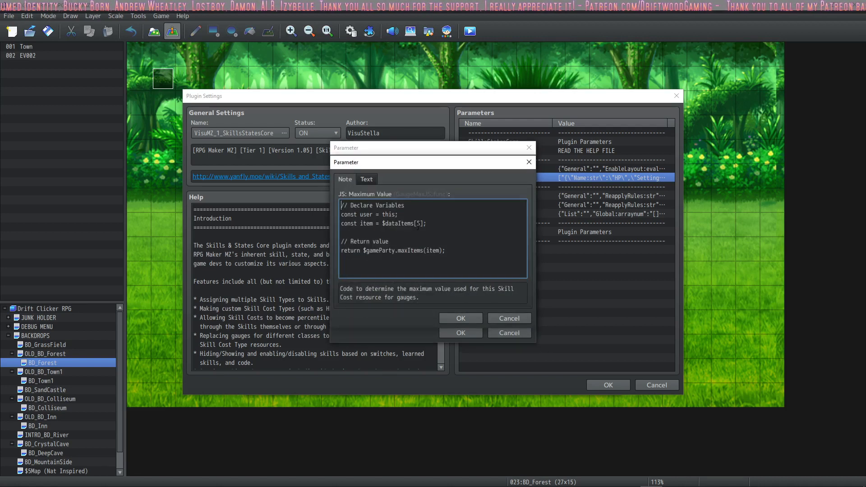
pyautogui.write('20')
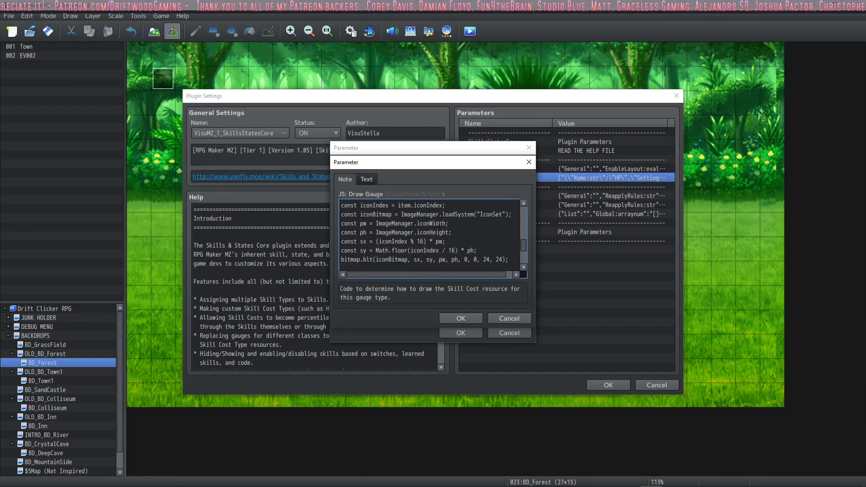
pyautogui.click(460, 318)
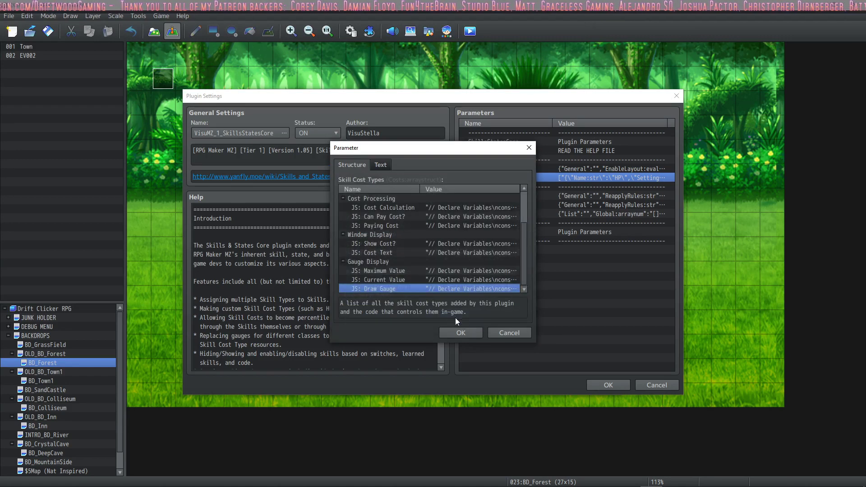
pyautogui.click(351, 164)
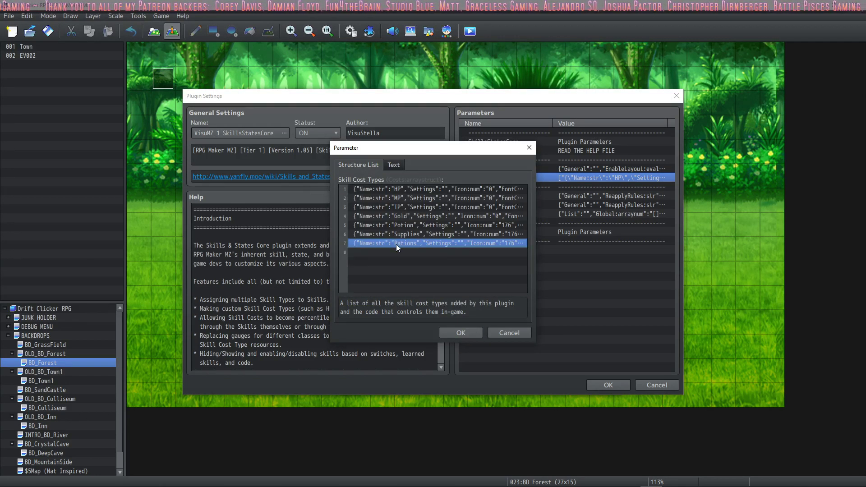
pyautogui.moveTo(374, 246)
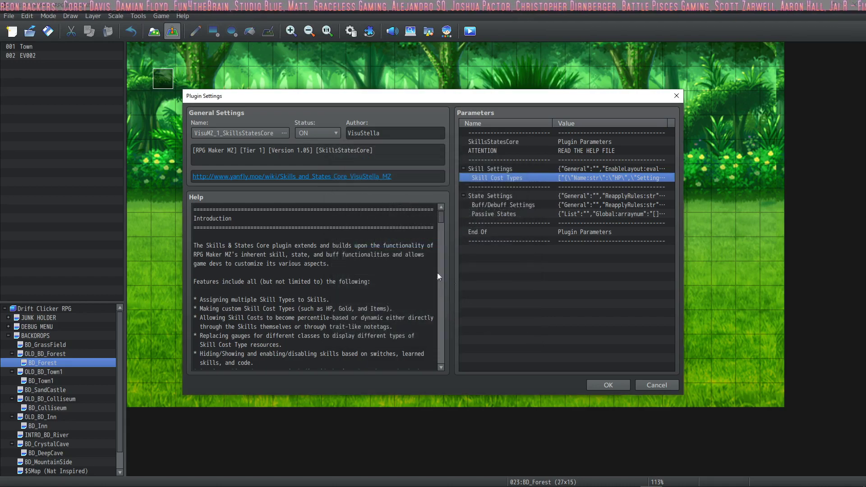
pyautogui.click(657, 385)
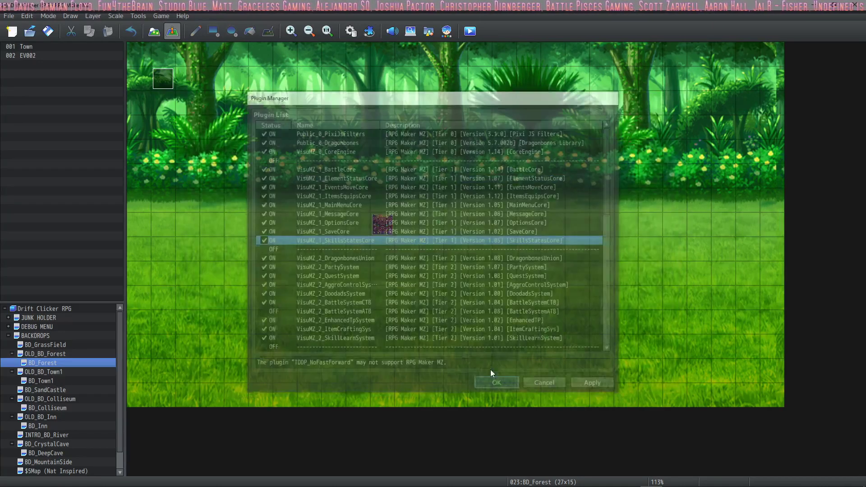
pyautogui.click(495, 382)
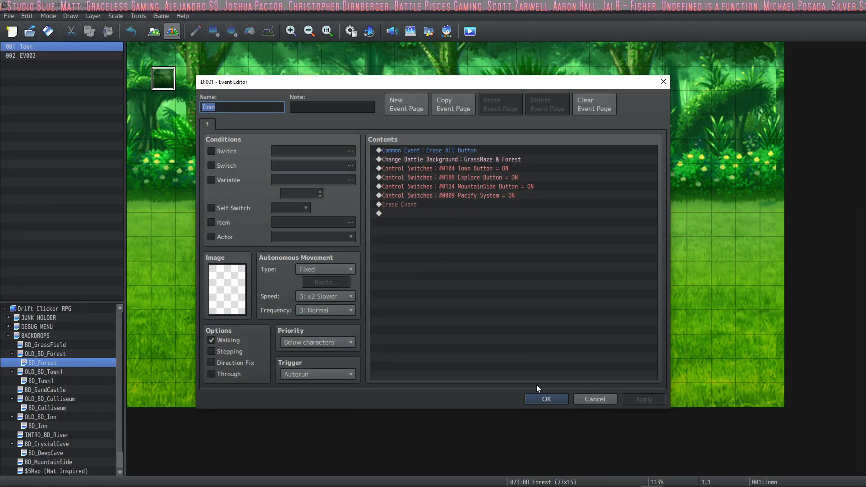
# Step: Switch INITIALIZE NEW GAME's duplicate Supplies line to grant 0020 Rations, and apply
pyautogui.click(545, 399)
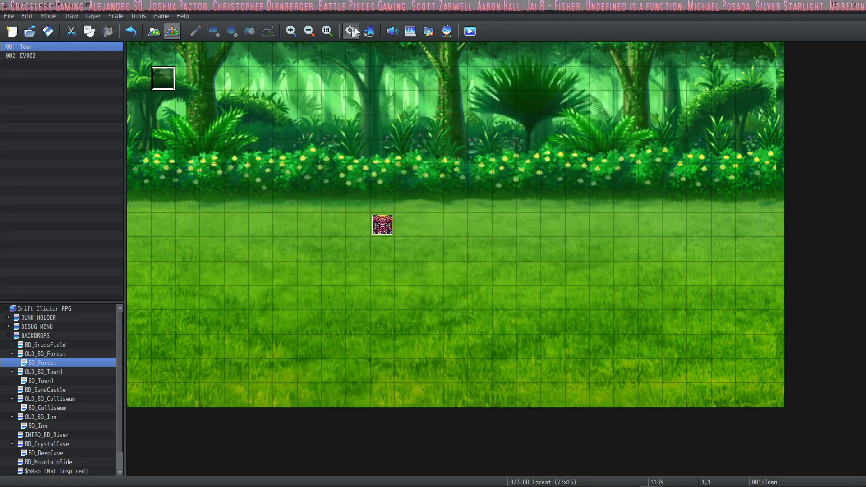
pyautogui.click(349, 31)
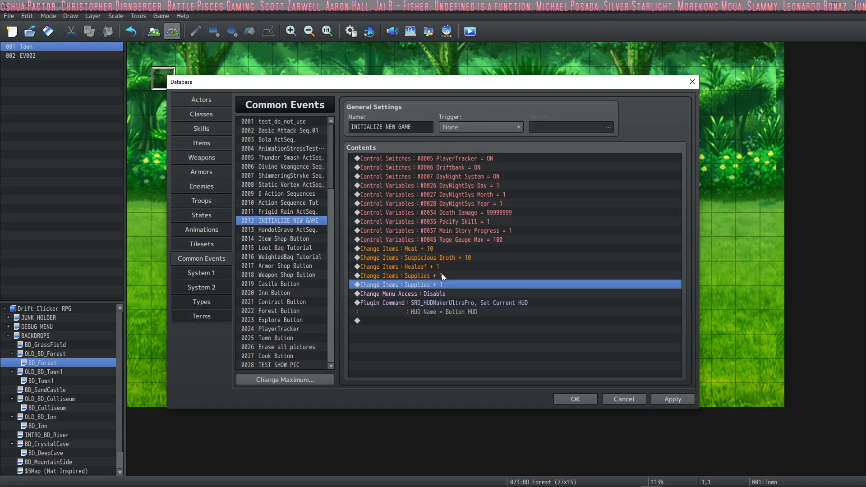
pyautogui.doubleClick(398, 285)
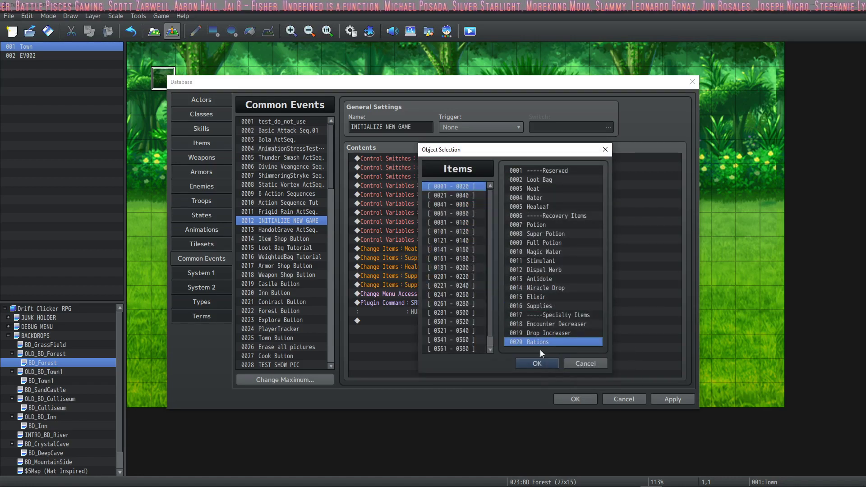
pyautogui.click(536, 363)
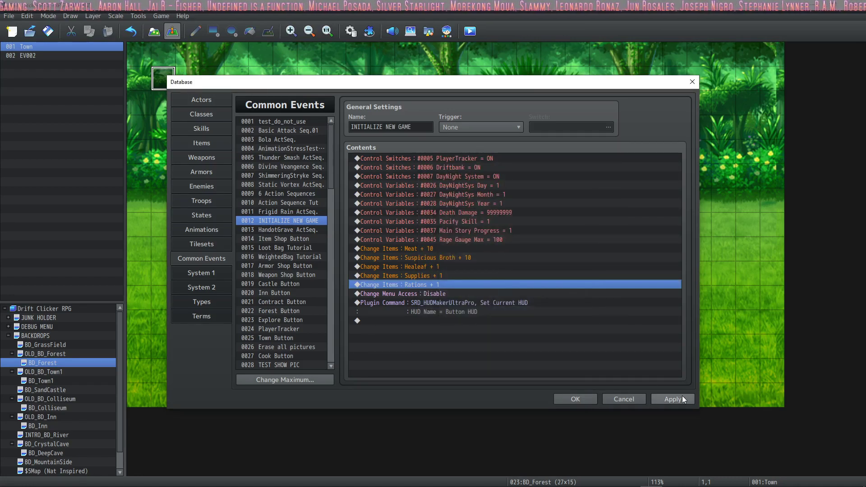
pyautogui.click(574, 398)
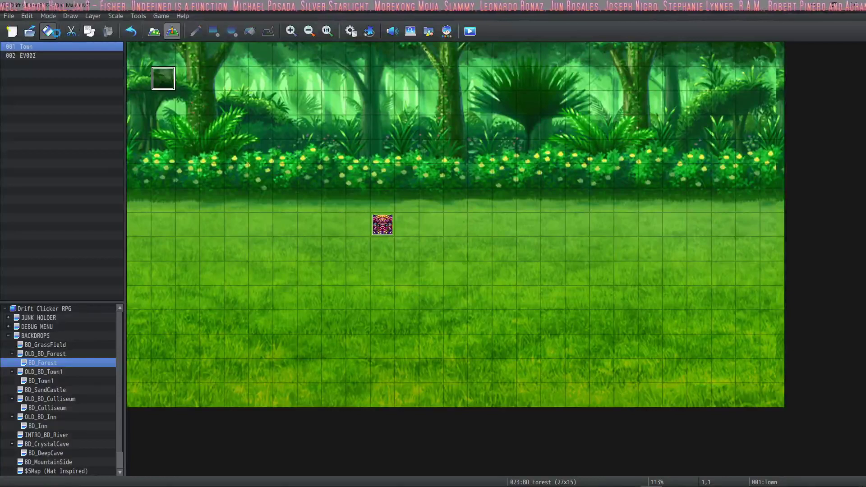
# Step: Playtest, enter a forest battle, and view Euphrea's skills listing Eat food and Use Supplies
pyautogui.click(469, 31)
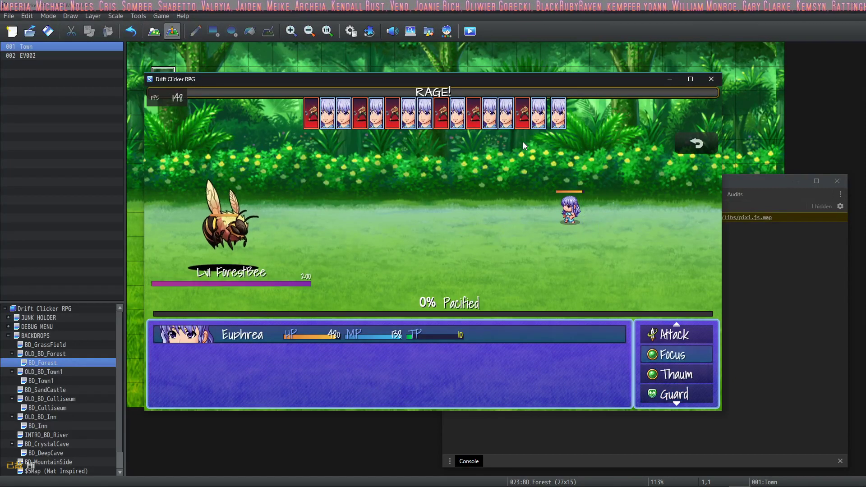
pyautogui.click(671, 355)
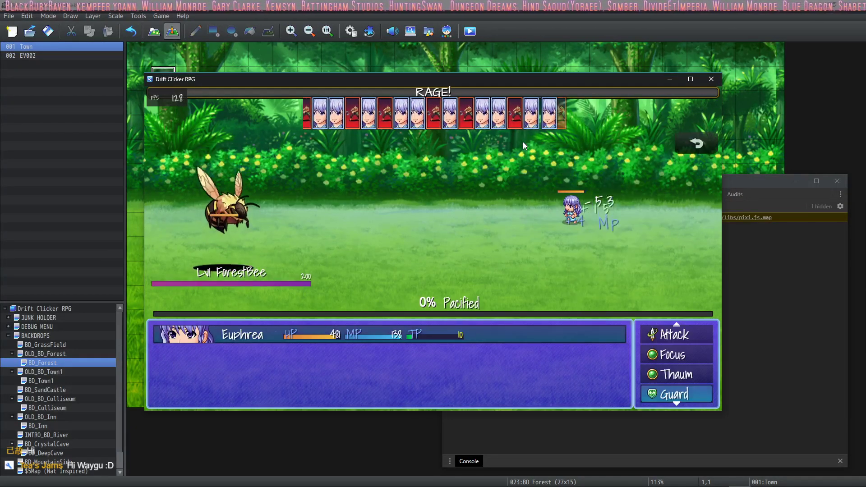
pyautogui.click(674, 354)
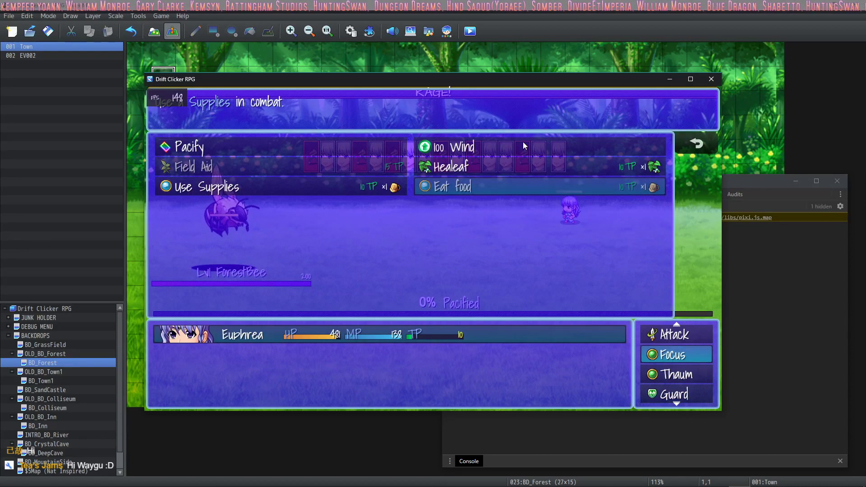